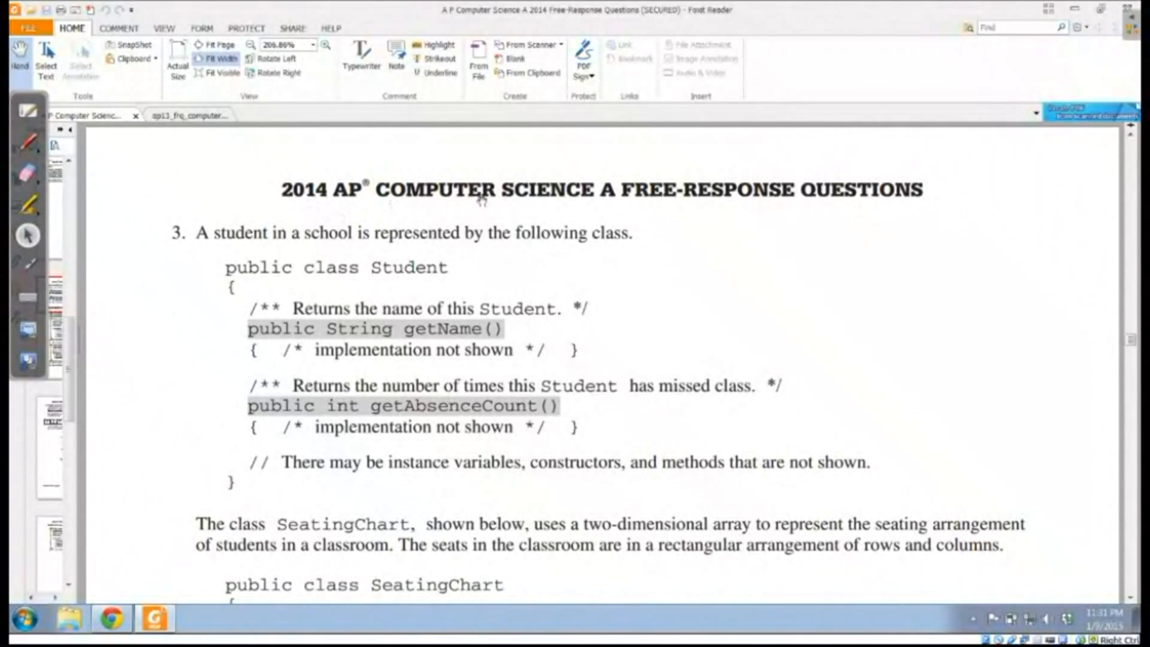
pyautogui.moveTo(381, 328)
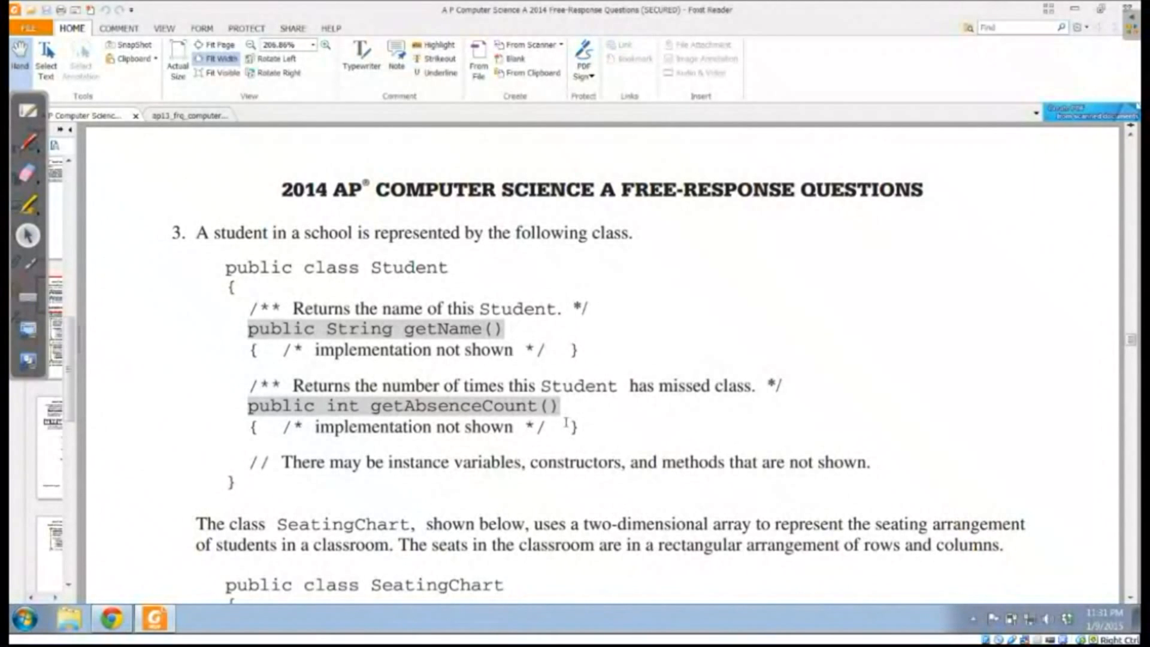
# - Scroll past the SeatingChart listing to the part (a) constructor description and roster example
pyautogui.scroll(-3)
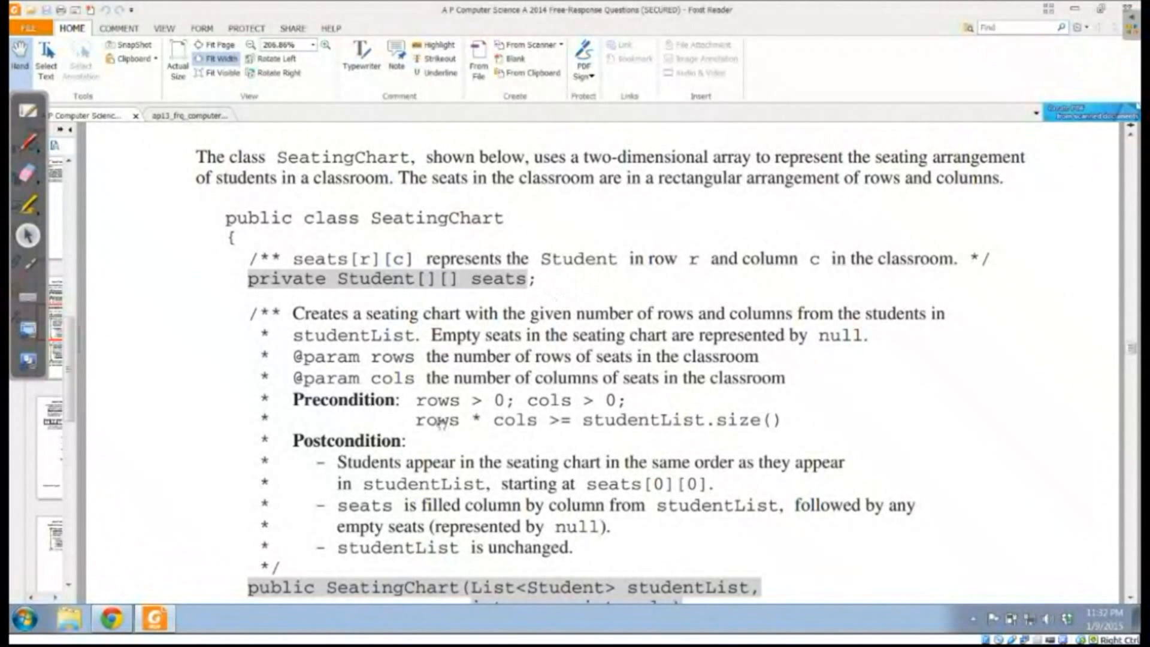
pyautogui.moveTo(494, 435)
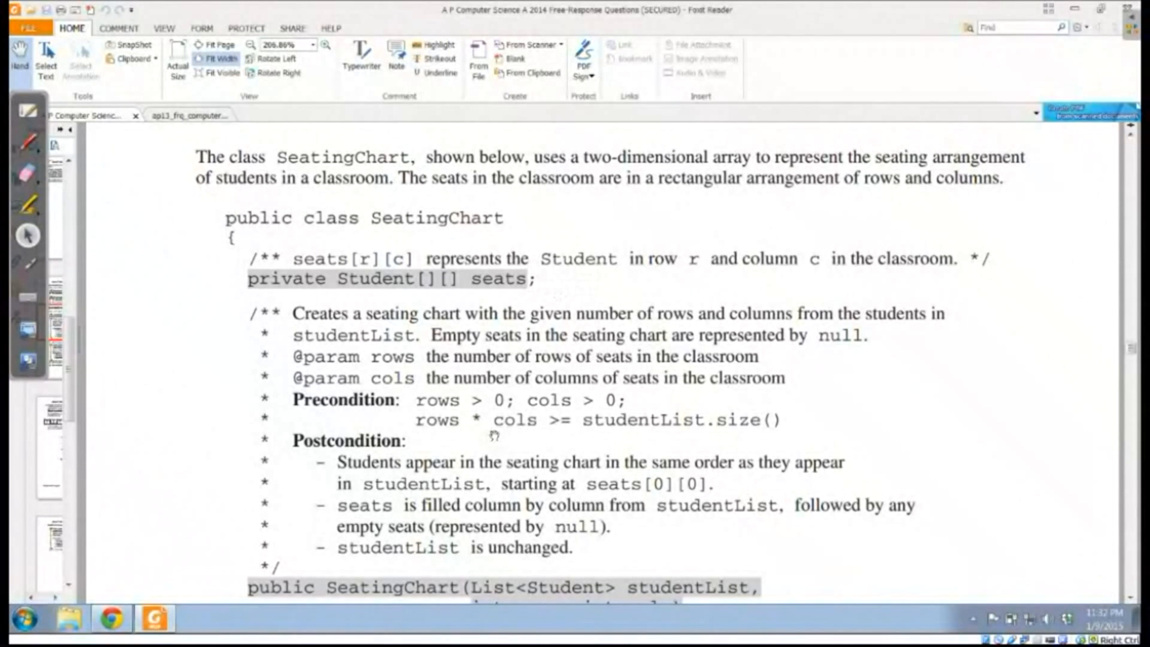
pyautogui.moveTo(505, 447)
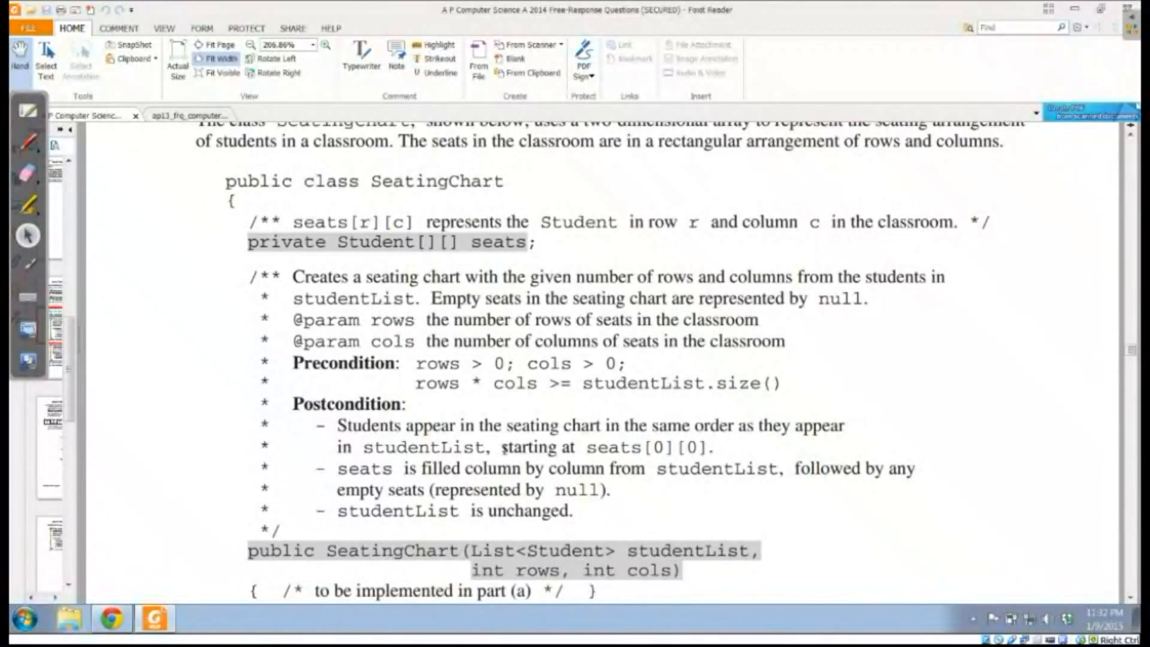
pyautogui.scroll(-3)
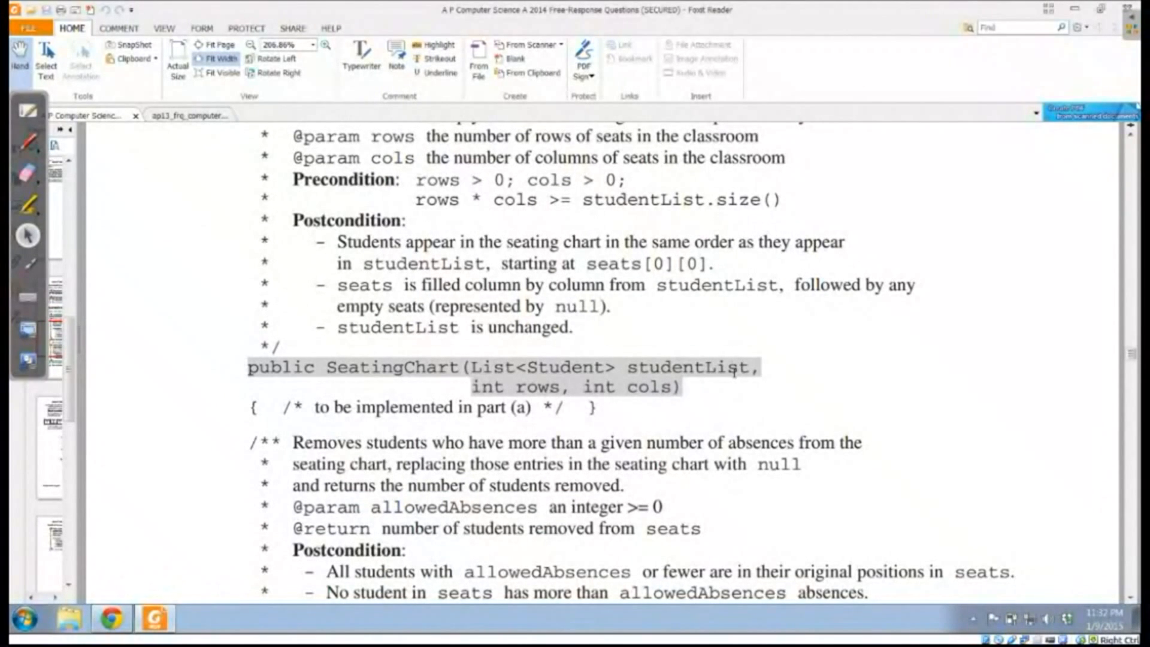
pyautogui.moveTo(791, 366)
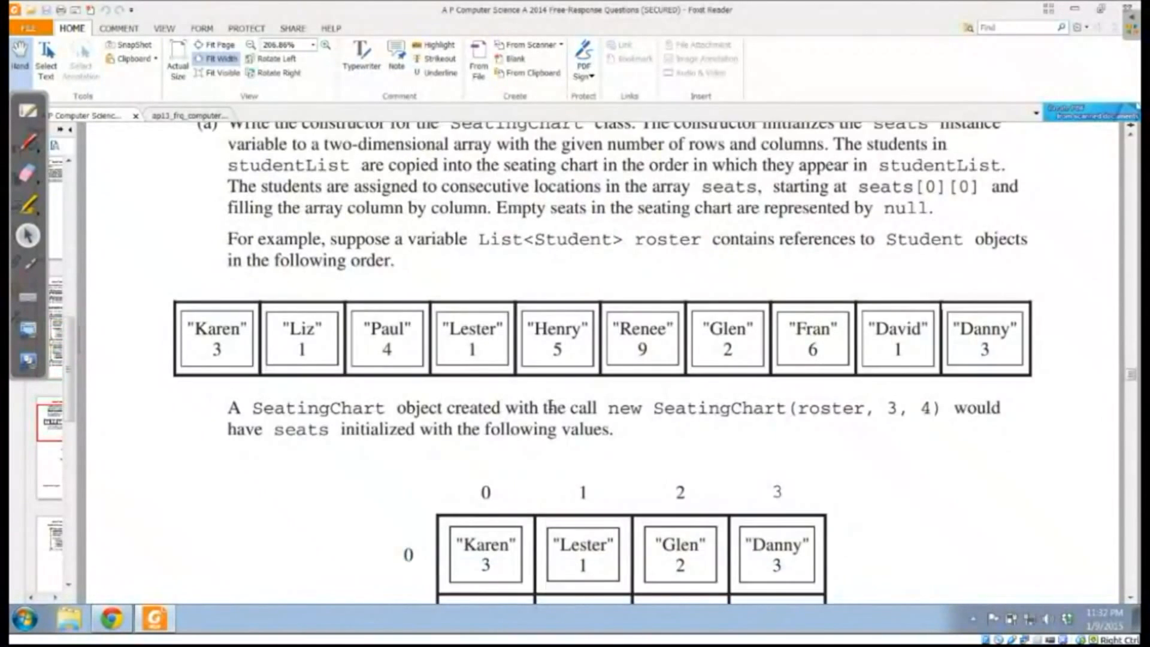
# - Scroll down to bring the 3-by-4 seats grid from the roster example into view
pyautogui.scroll(-3)
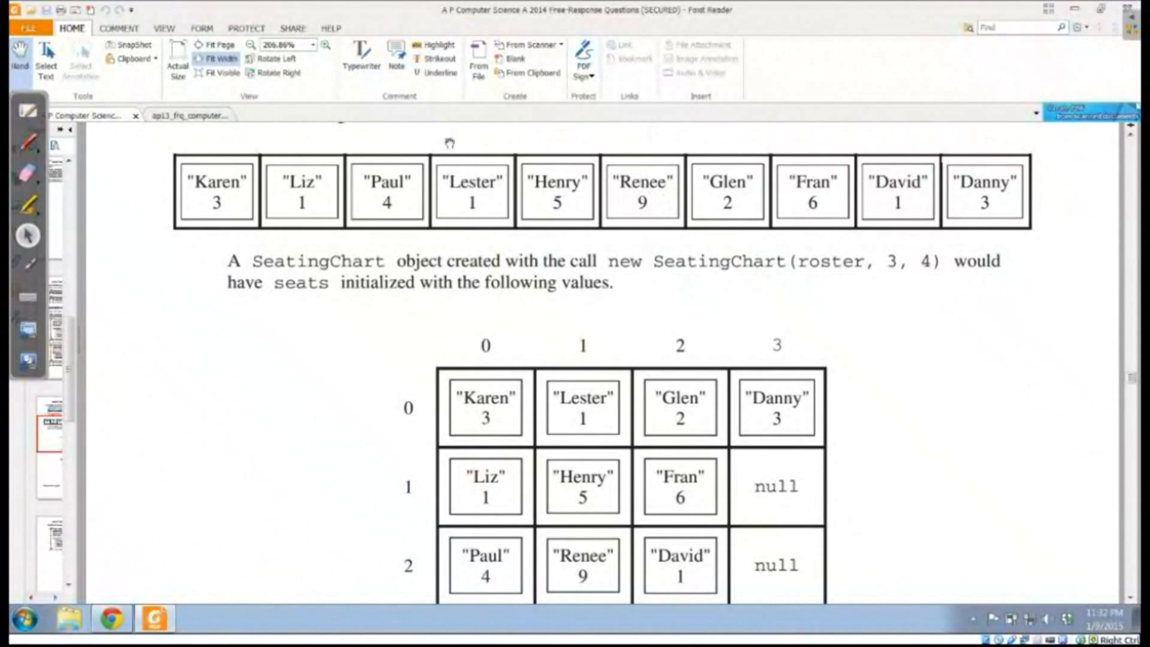
pyautogui.moveTo(447, 392)
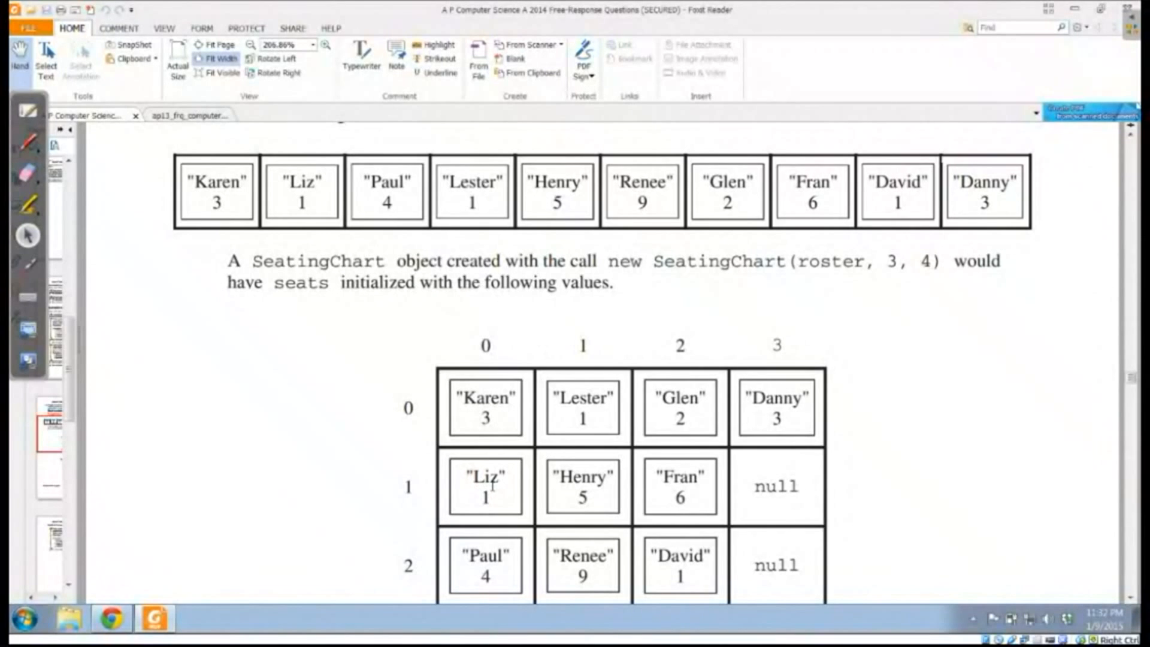
pyautogui.moveTo(489, 570)
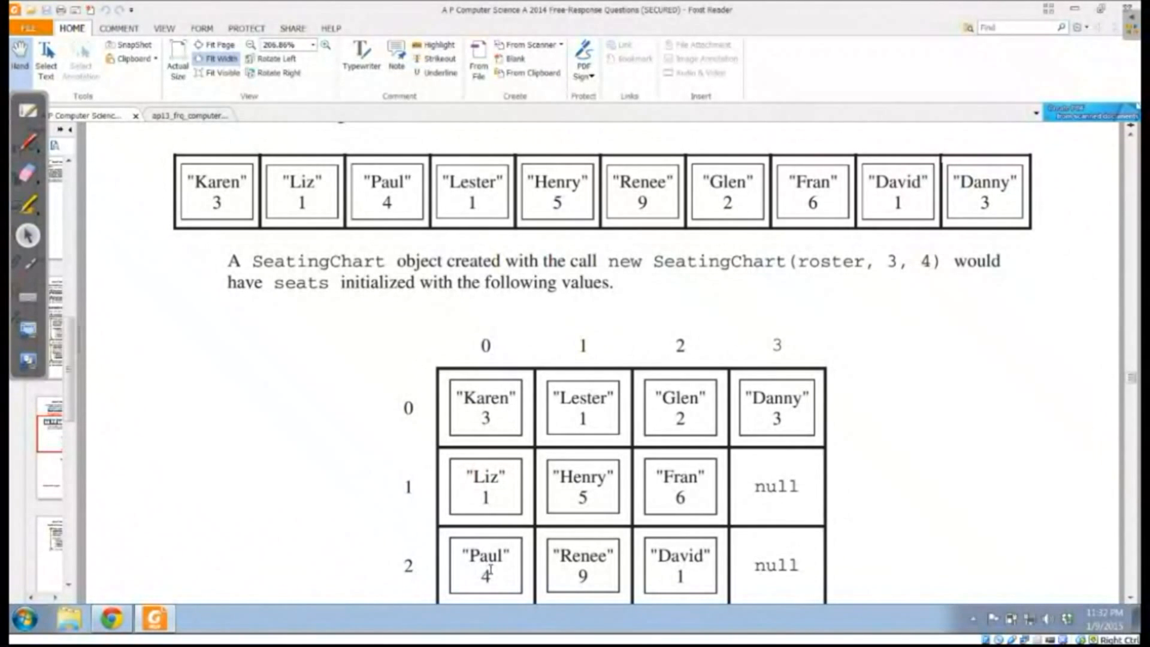
pyautogui.scroll(-3)
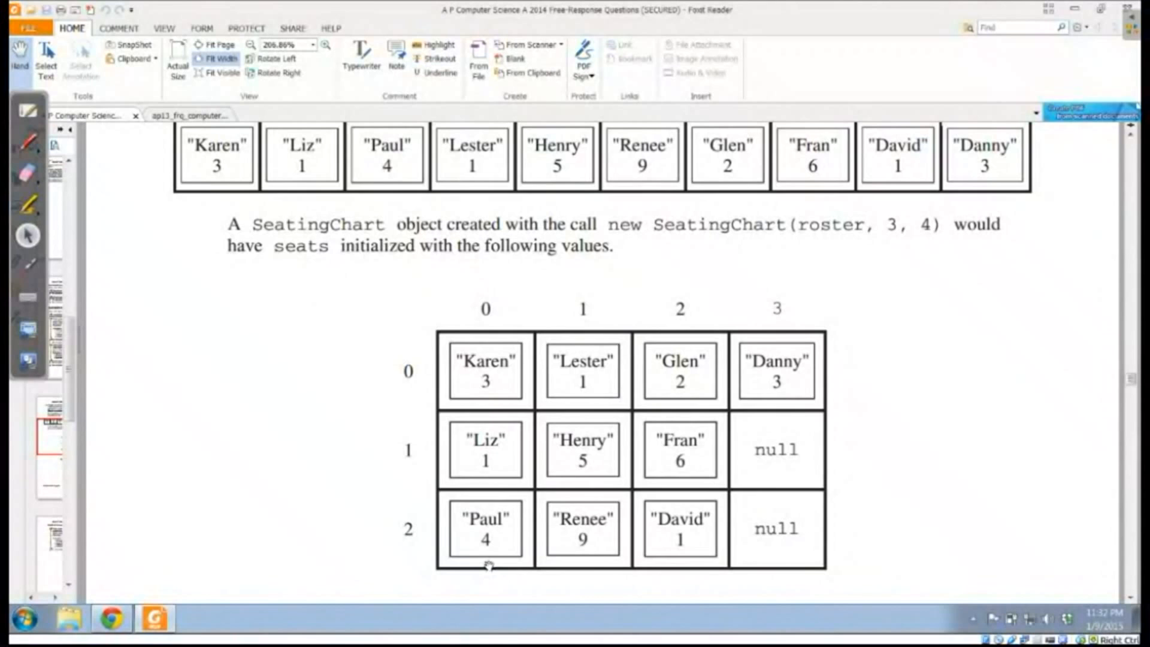
pyautogui.moveTo(580, 346)
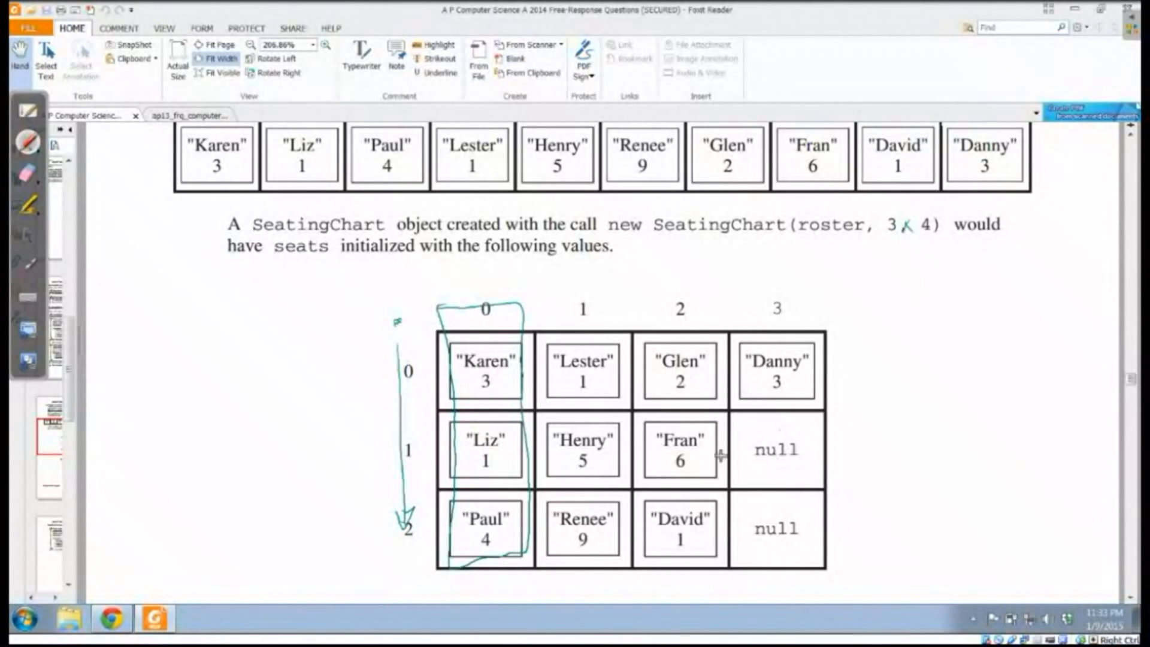
pyautogui.moveTo(751, 443)
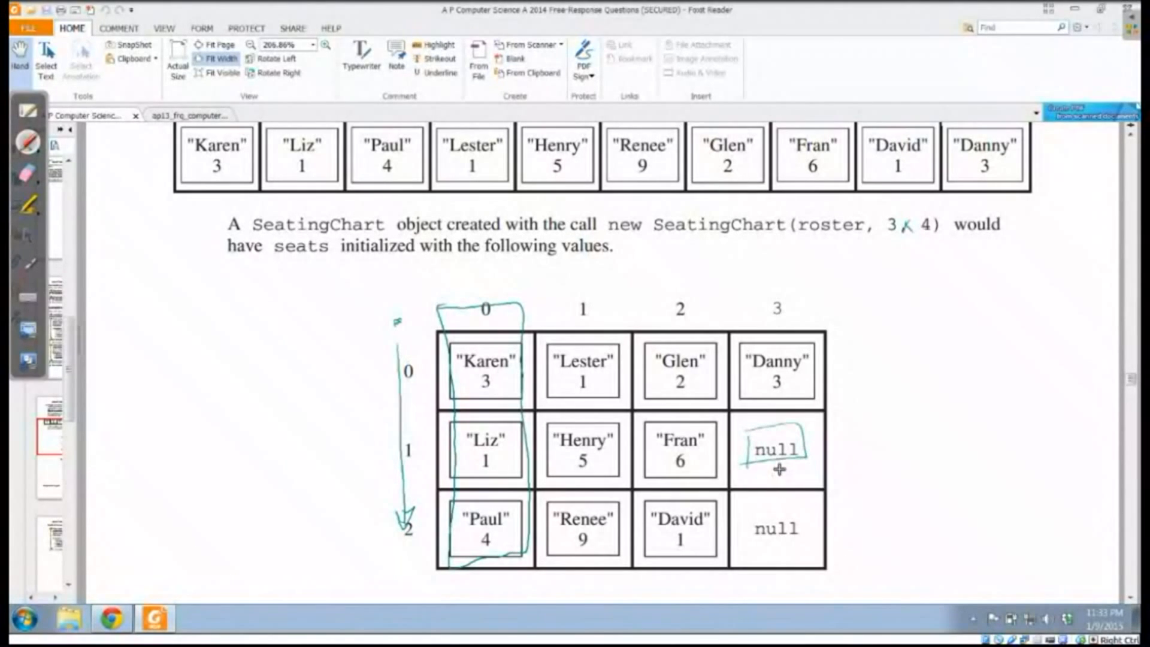
pyautogui.moveTo(695, 506)
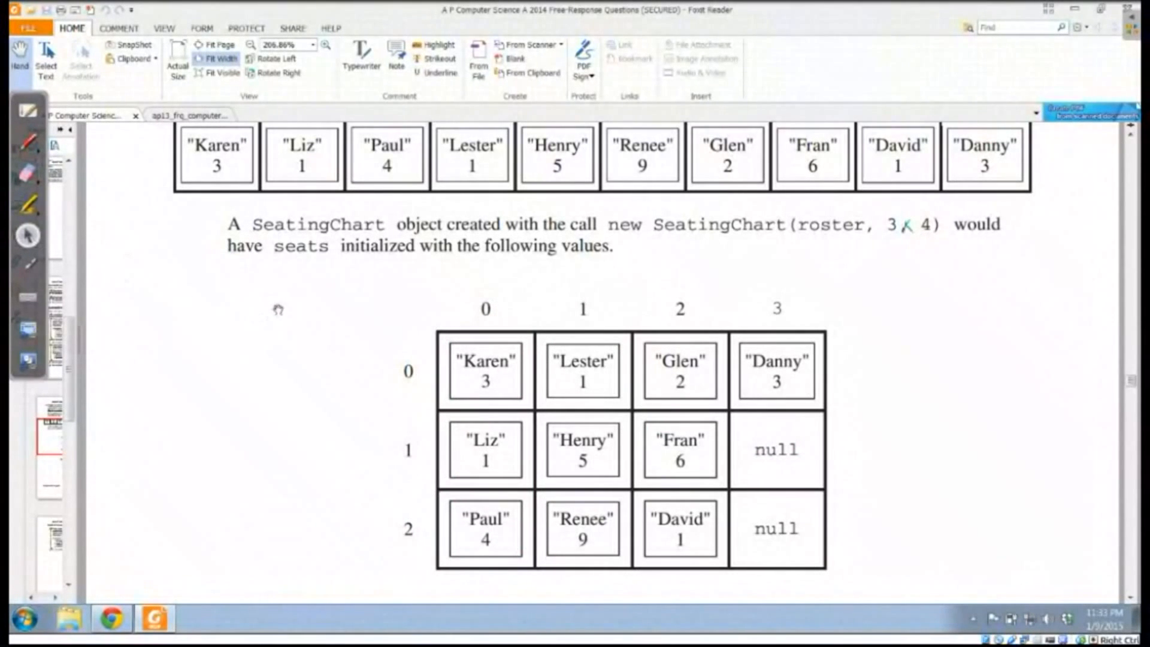
# - Scroll down to the SeatingChart constructor stub with its rows and cols parameters
pyautogui.scroll(-3)
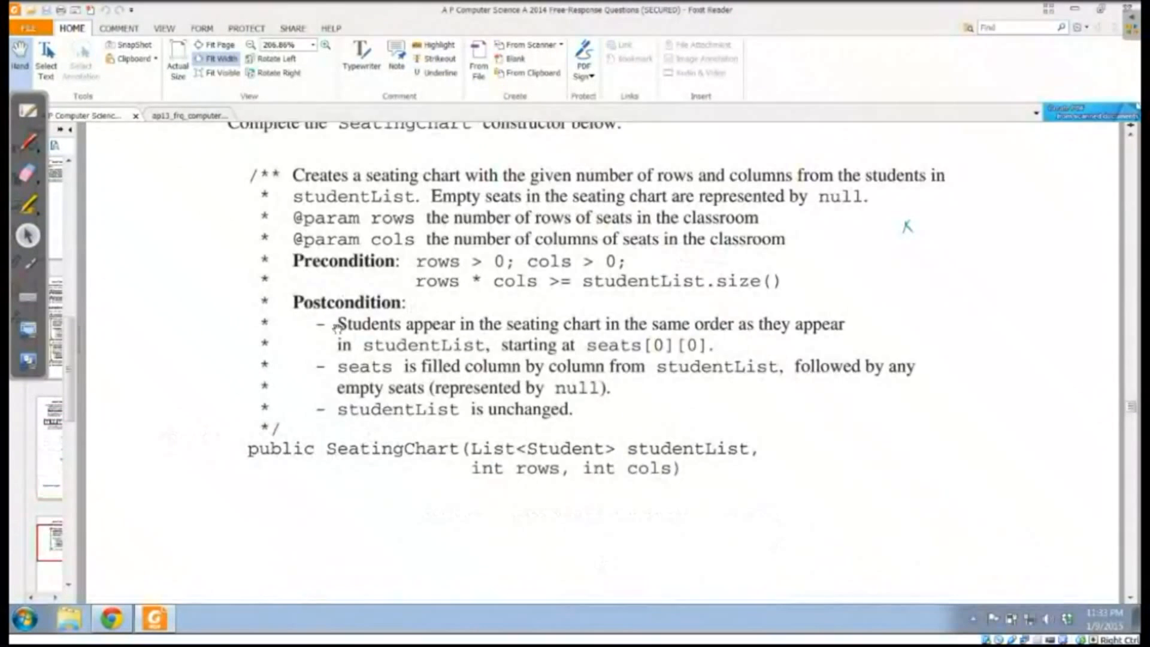
pyautogui.scroll(-3)
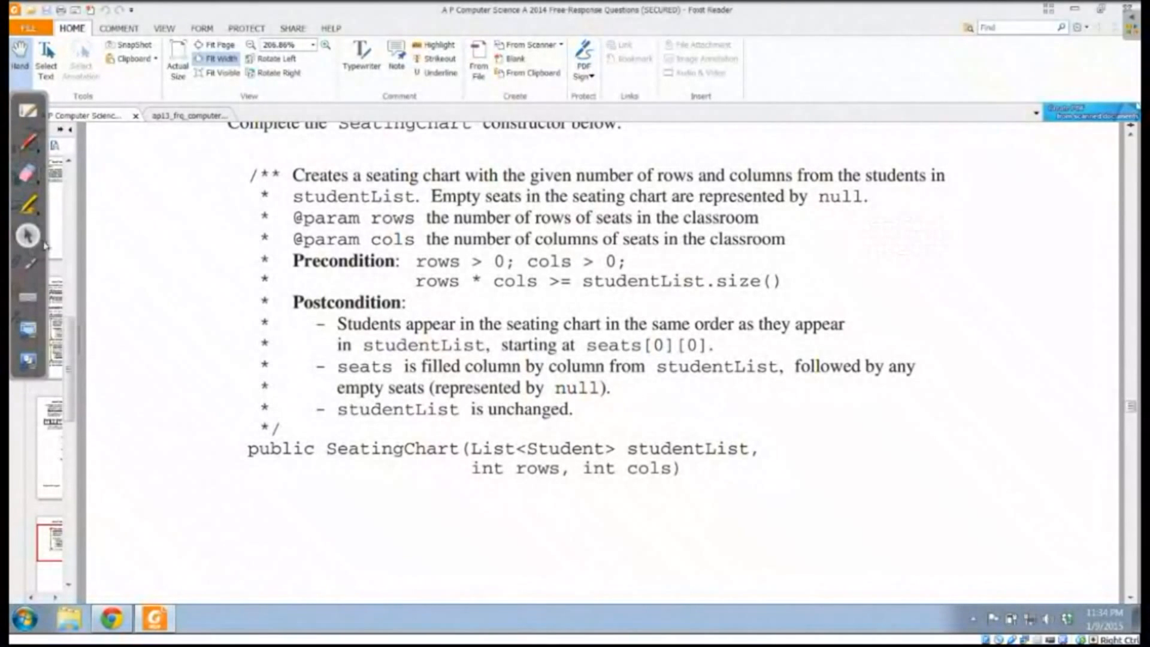
pyautogui.scroll(-3)
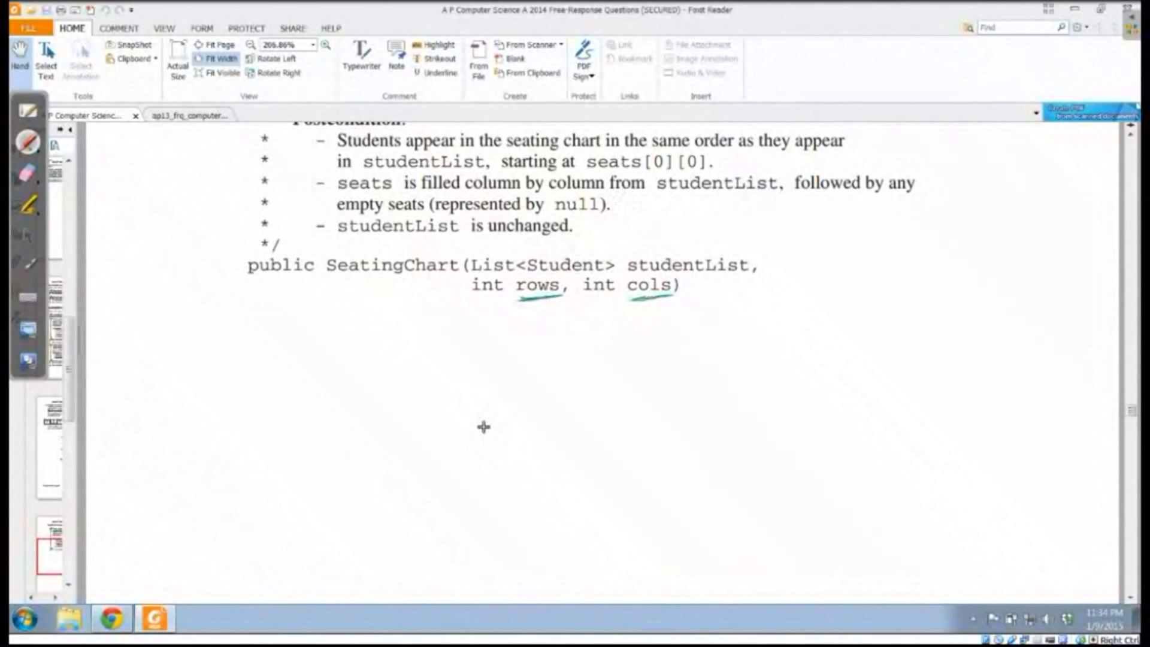
pyautogui.moveTo(152, 191)
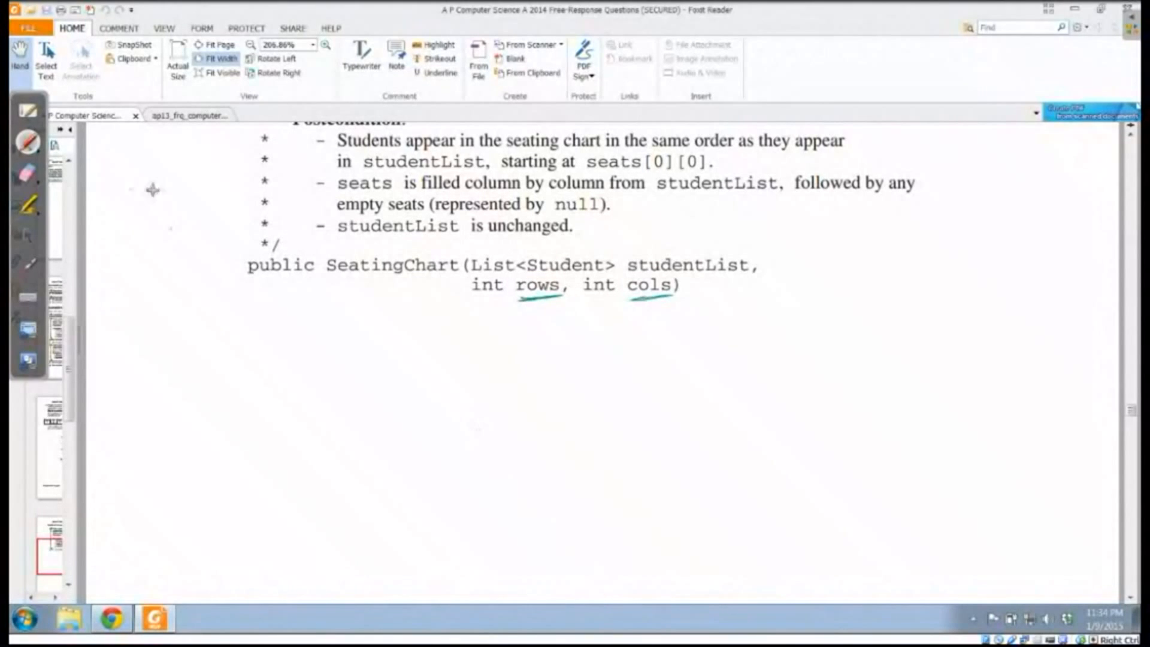
# - Circle seats and handwrite 'seats = new Student[rows][cols];' as the first body line
pyautogui.moveTo(337, 182); pyautogui.dragTo(396, 183)
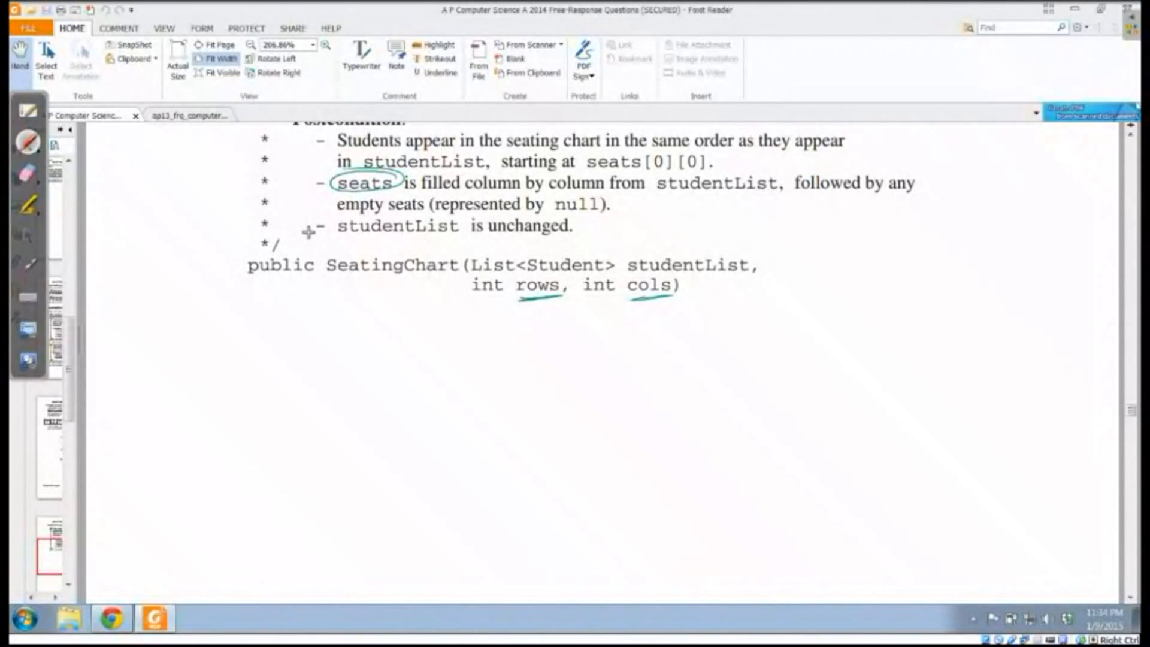
pyautogui.moveTo(260, 321)
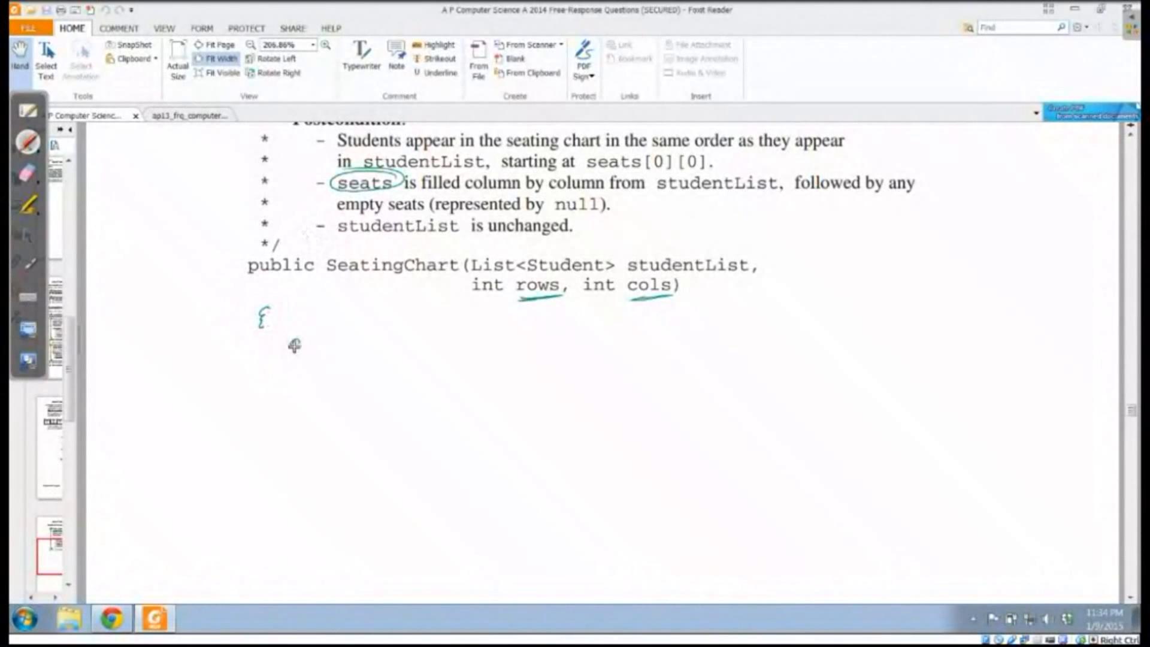
pyautogui.moveTo(290, 344); pyautogui.dragTo(356, 341)
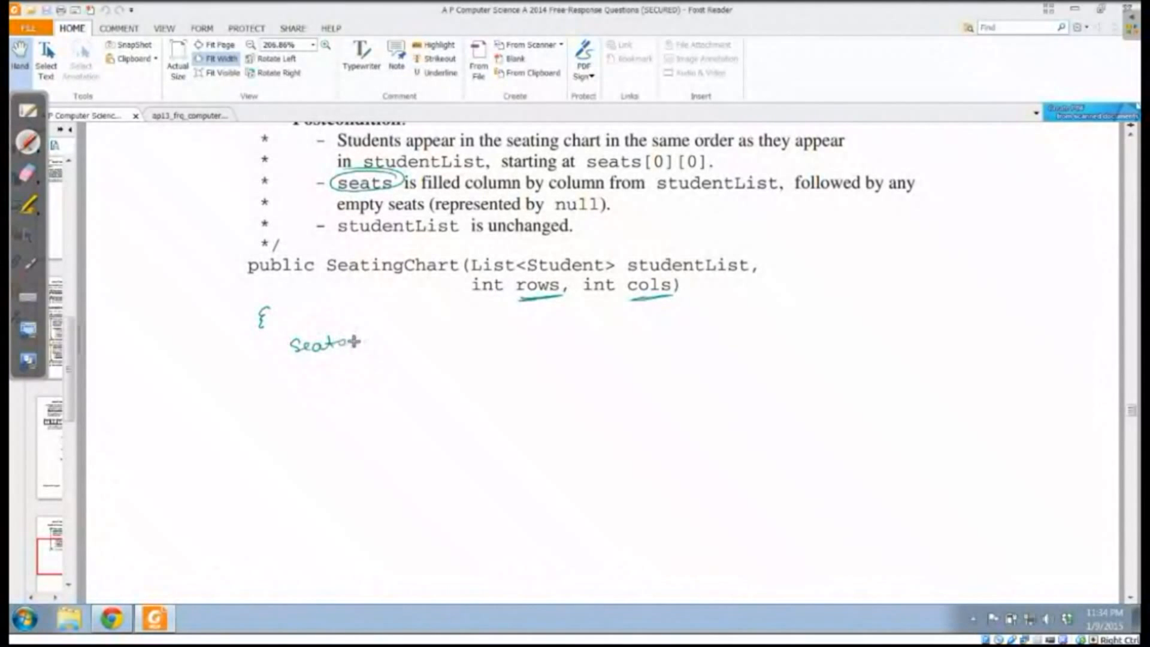
pyautogui.moveTo(360, 337); pyautogui.dragTo(411, 338)
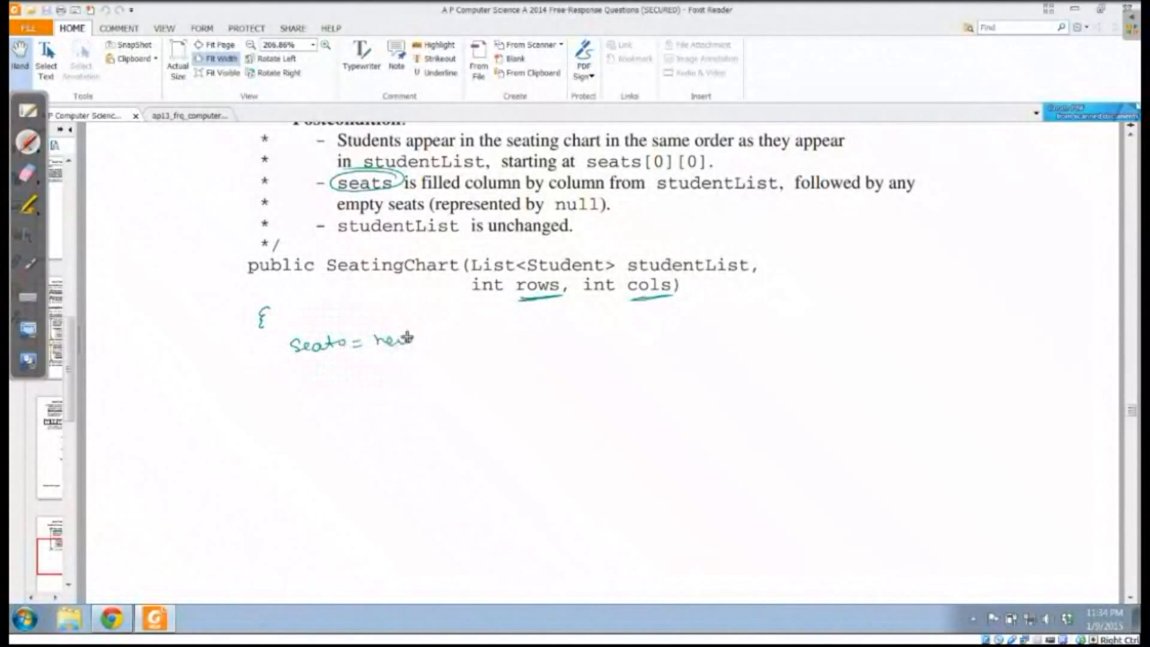
pyautogui.moveTo(445, 335)
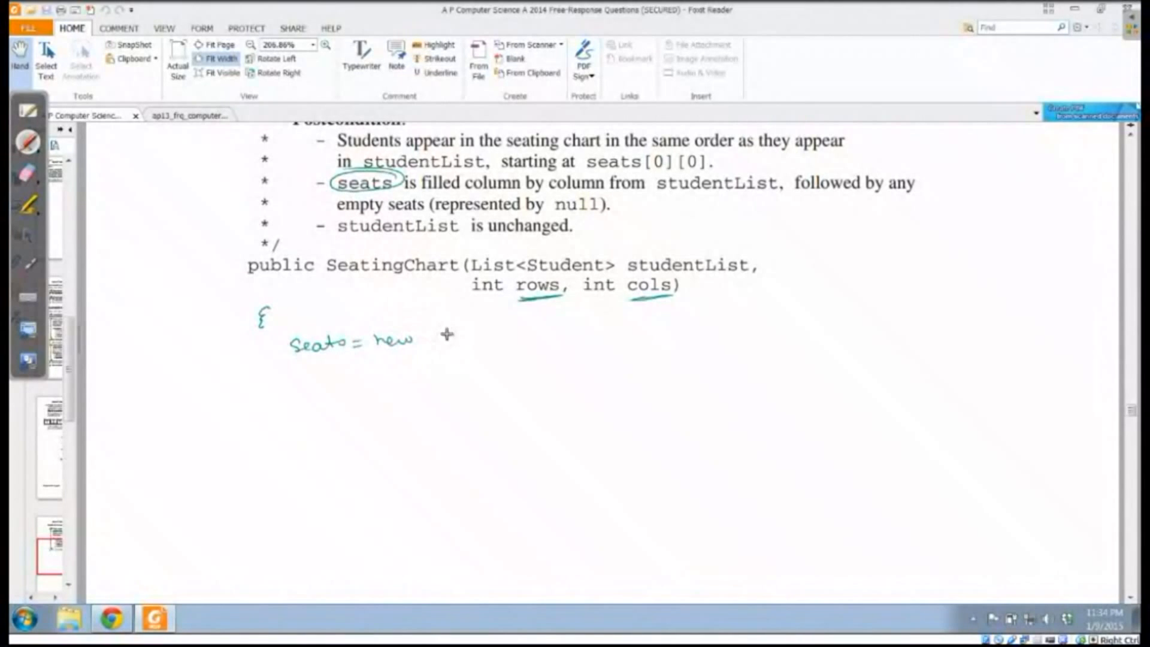
pyautogui.write('Student')
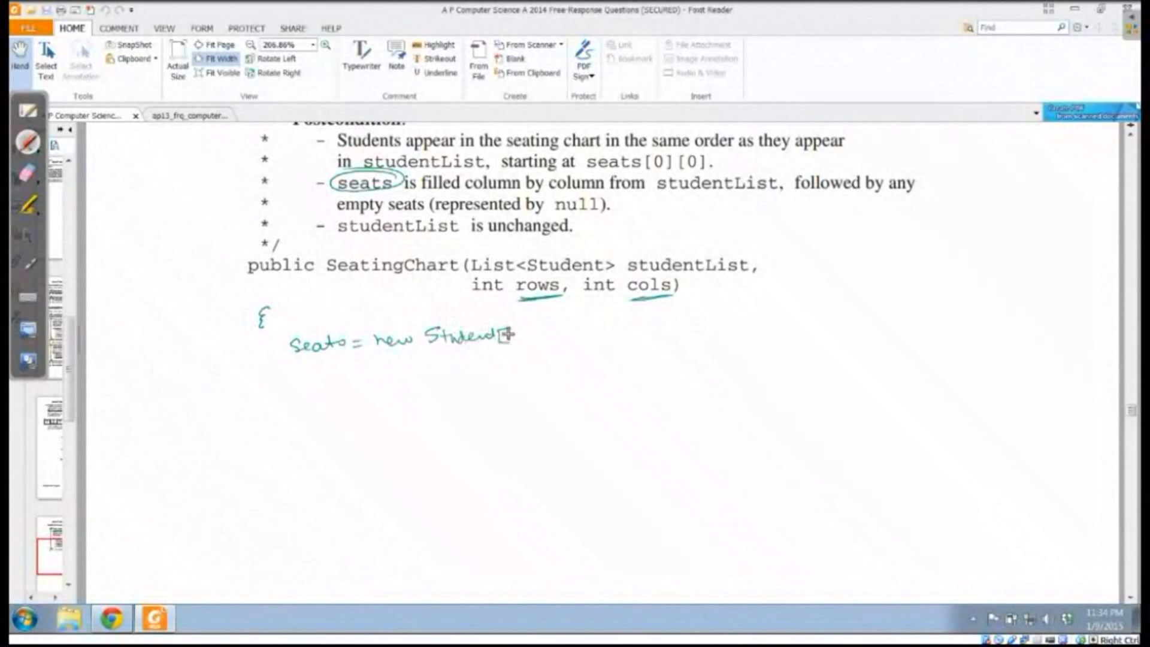
pyautogui.write('[rows][cols')
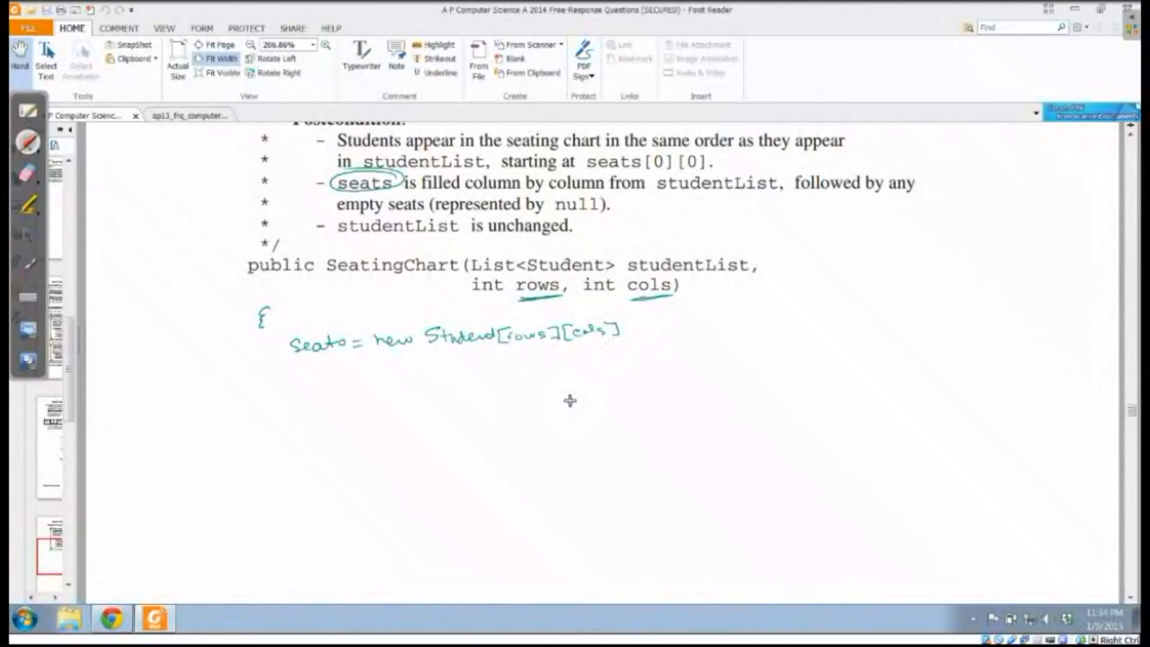
pyautogui.moveTo(554, 350)
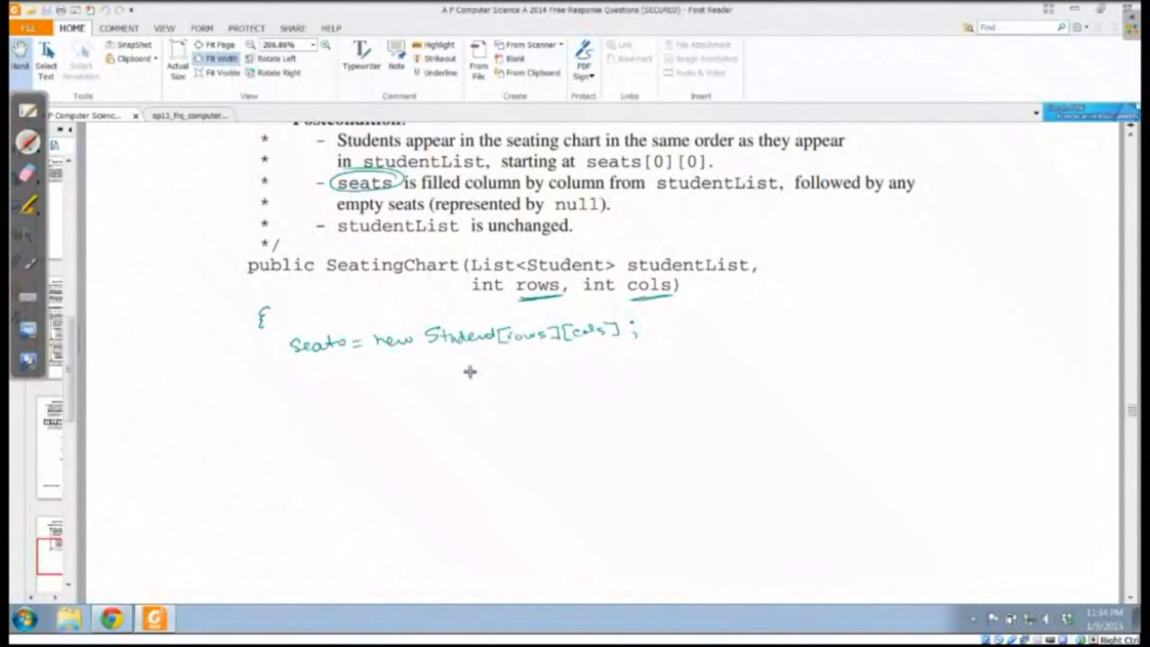
pyautogui.moveTo(635, 361)
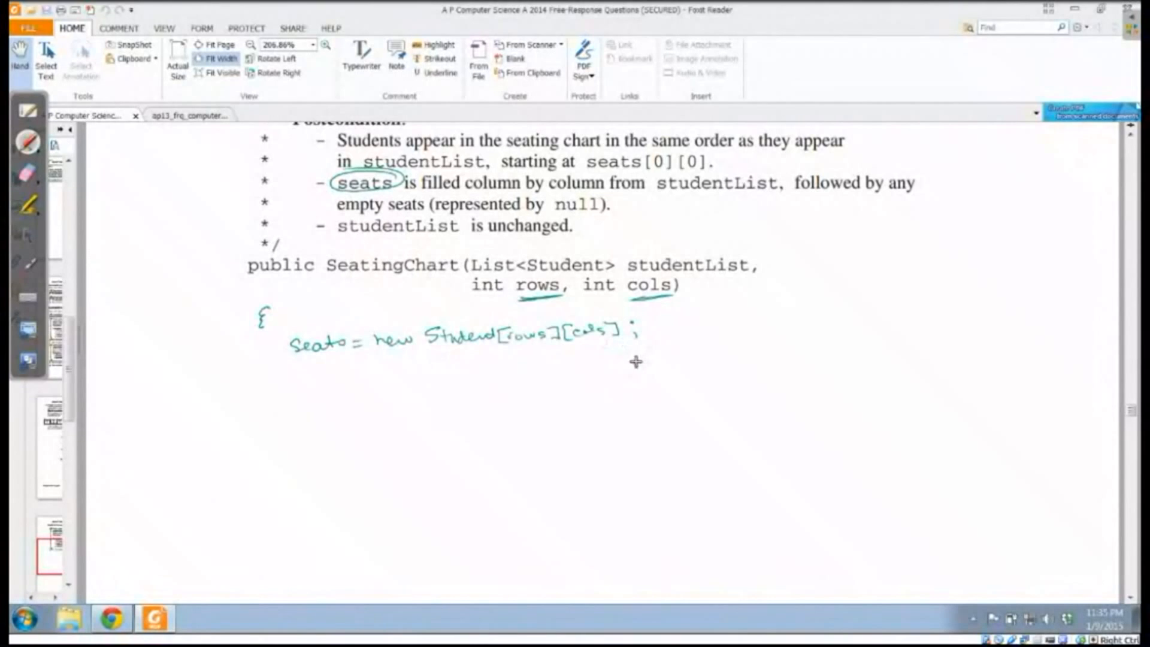
pyautogui.moveTo(639, 369)
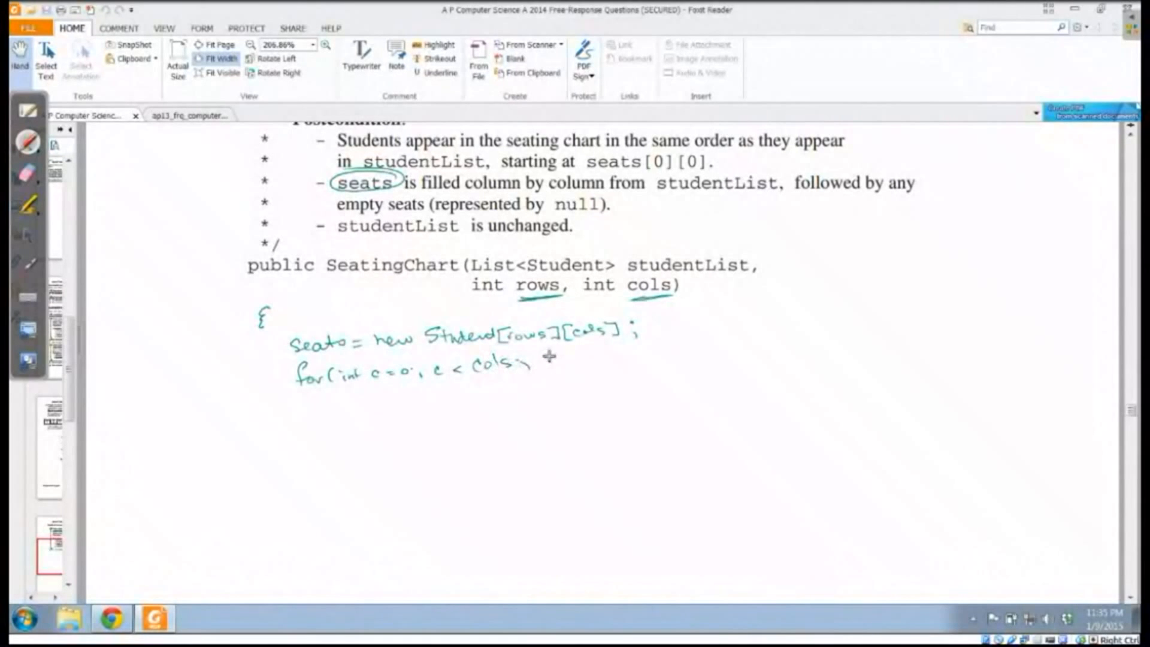
# - Handwrite the outer for loop over c < cols and inner loop starting int r=0
pyautogui.write('c++)')
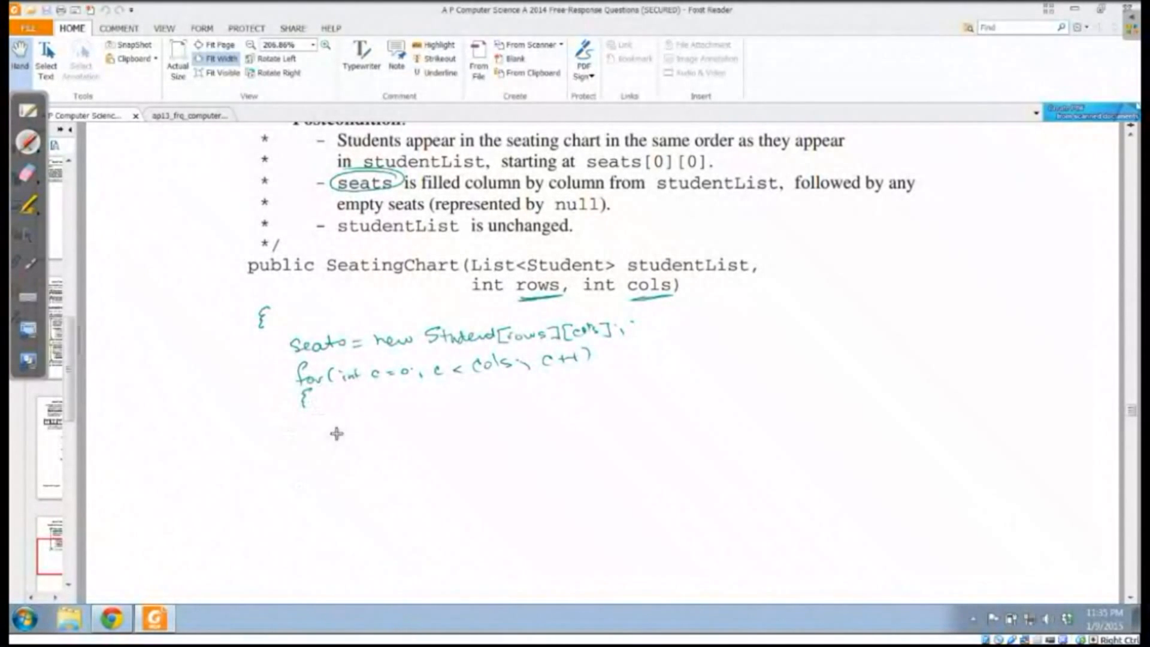
pyautogui.moveTo(560, 374)
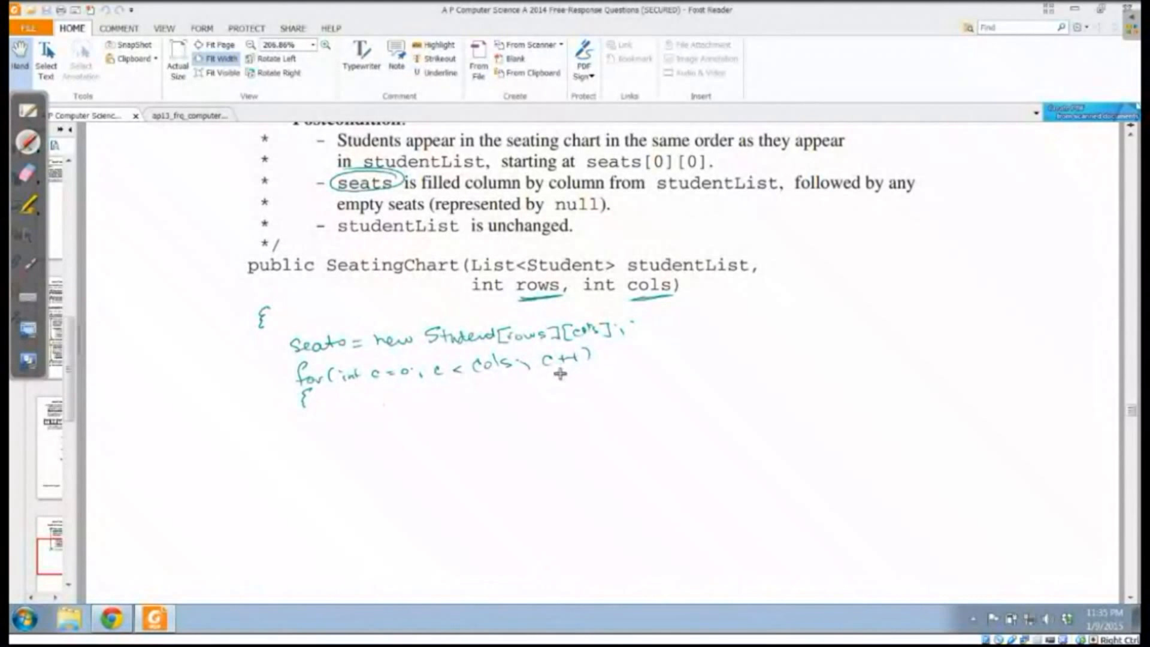
pyautogui.moveTo(532, 443)
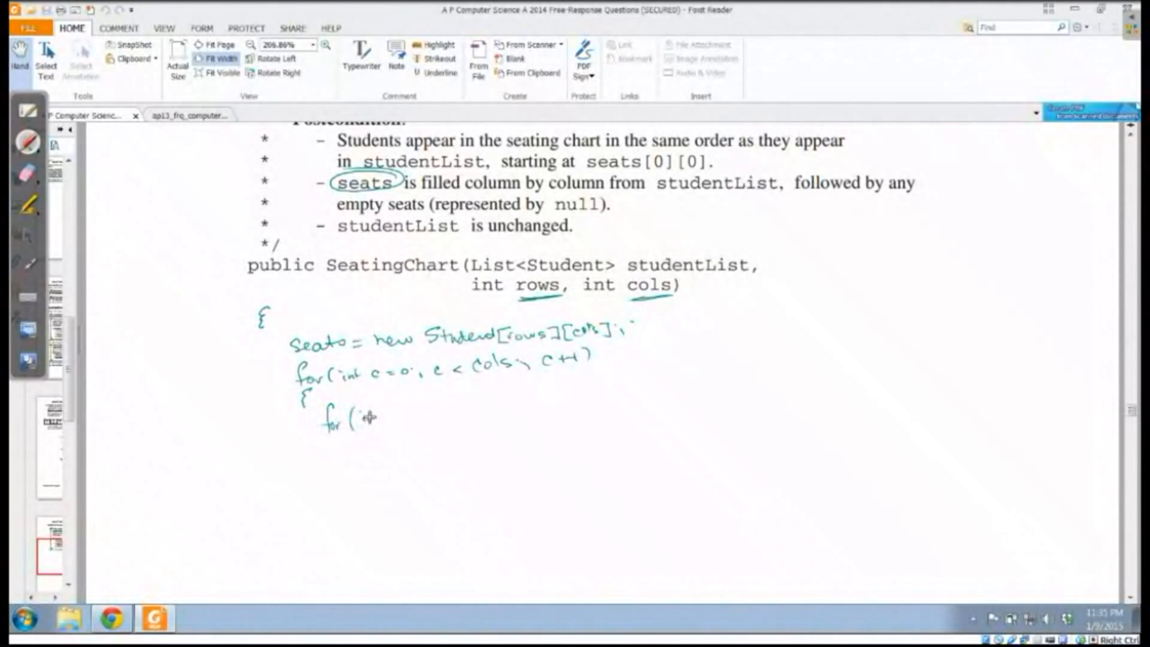
pyautogui.write('int r=0; r < rows; r++)')
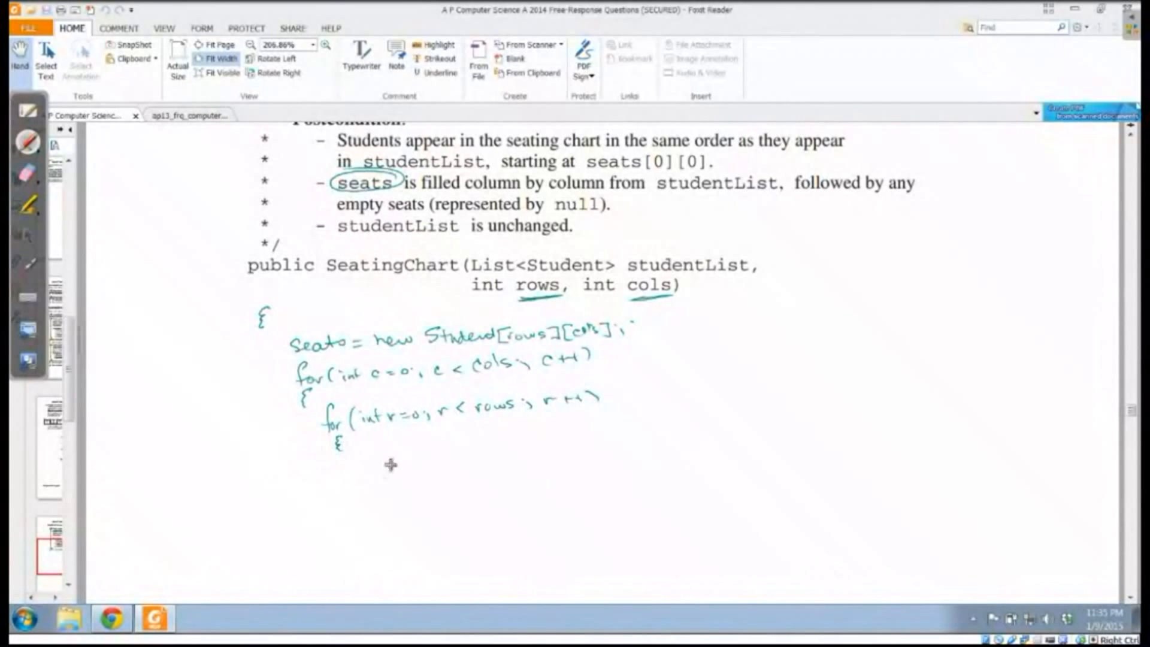
pyautogui.moveTo(514, 462)
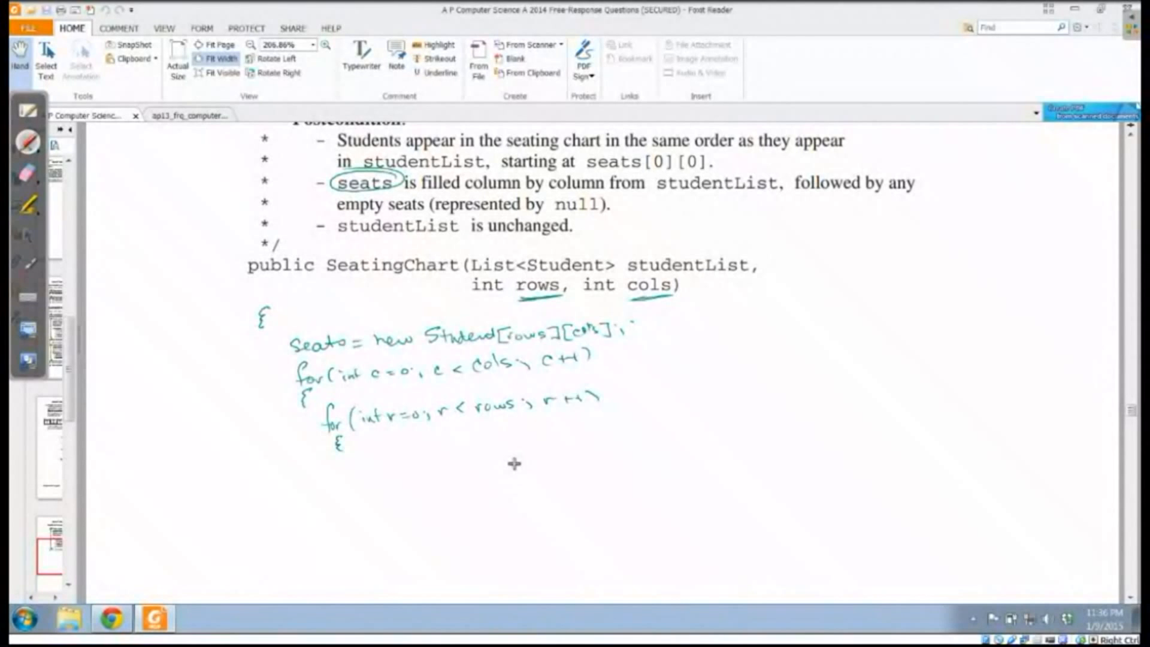
pyautogui.moveTo(293, 323)
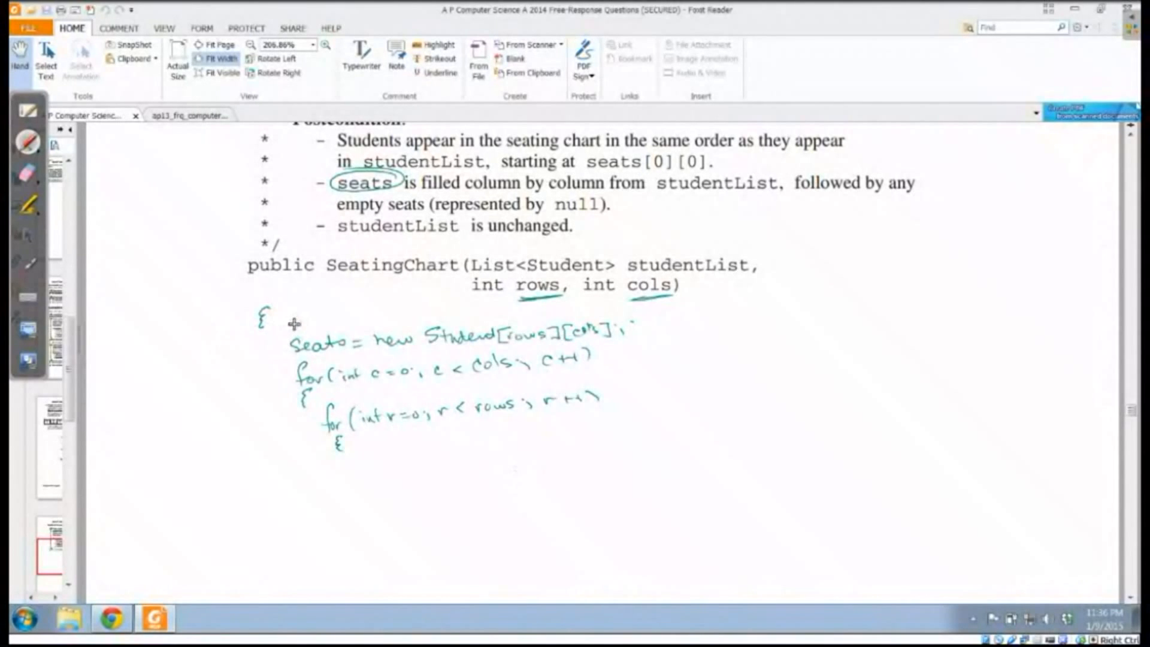
# - Handwrite 'int stucount = 0;' above the seats array line
pyautogui.write('int stuc')
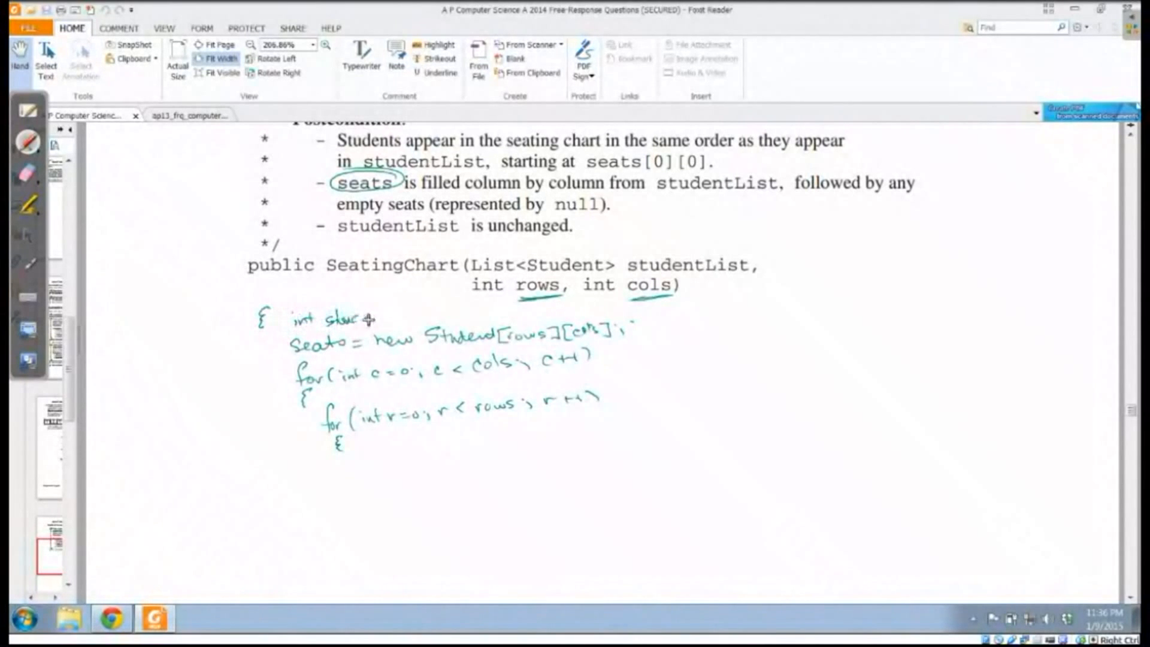
pyautogui.write('ount = 0;')
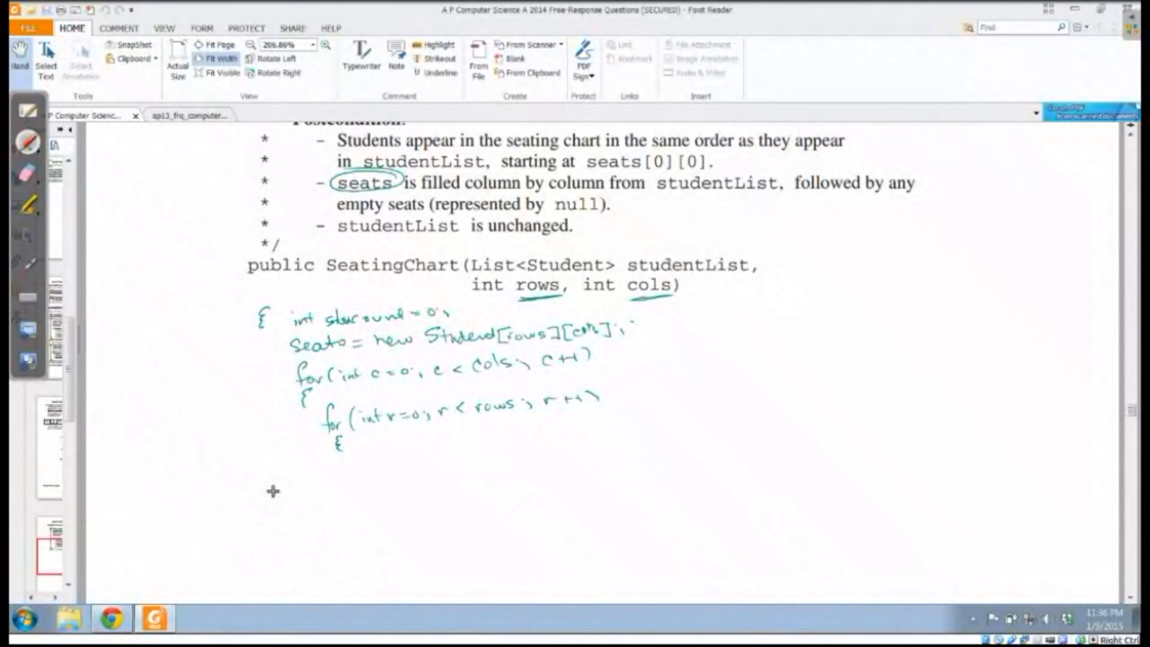
pyautogui.moveTo(449, 460)
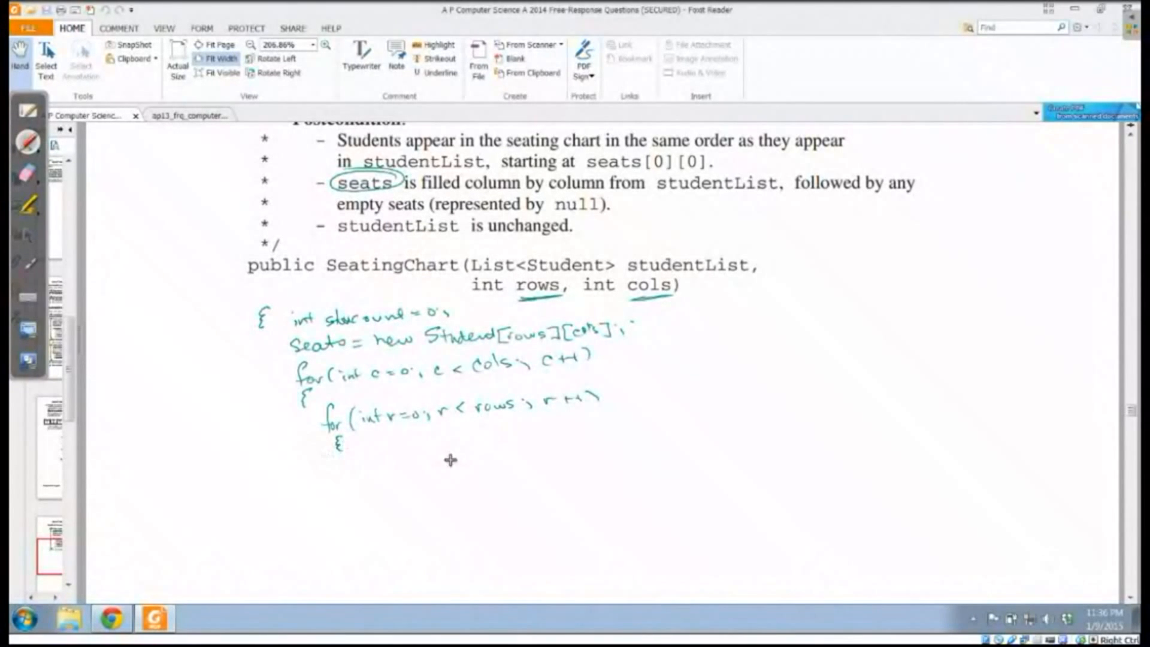
pyautogui.moveTo(463, 443)
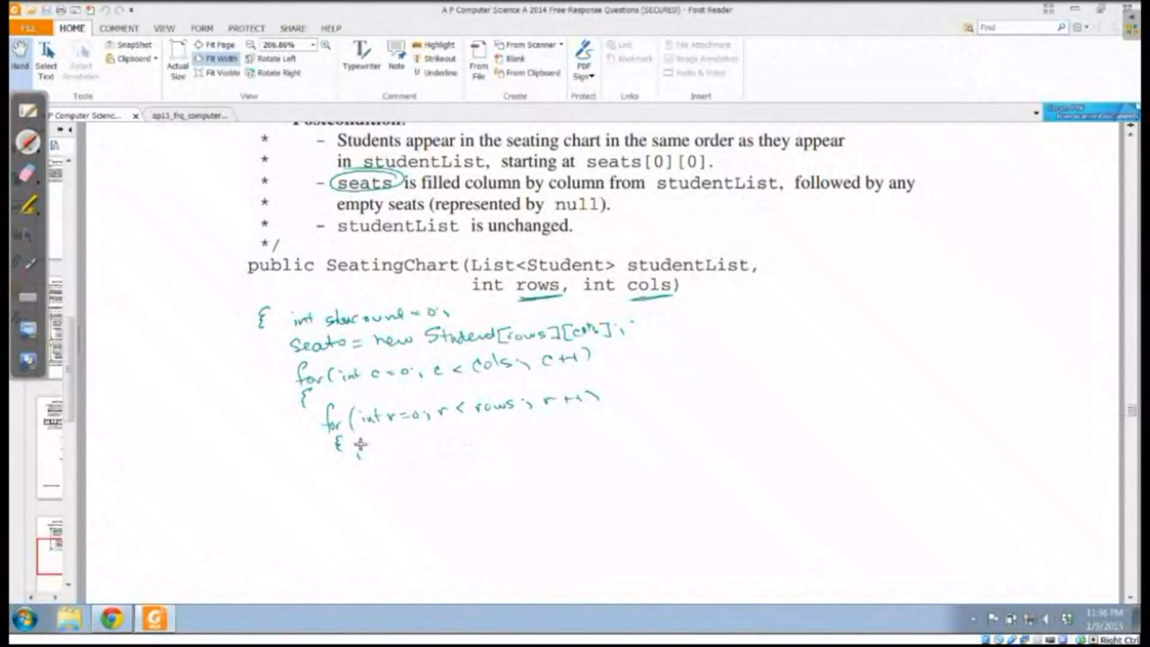
# - Handwrite 'if(stucount < studentList.size())' with an opening brace inside the inner loop
pyautogui.write('if(stucount<')
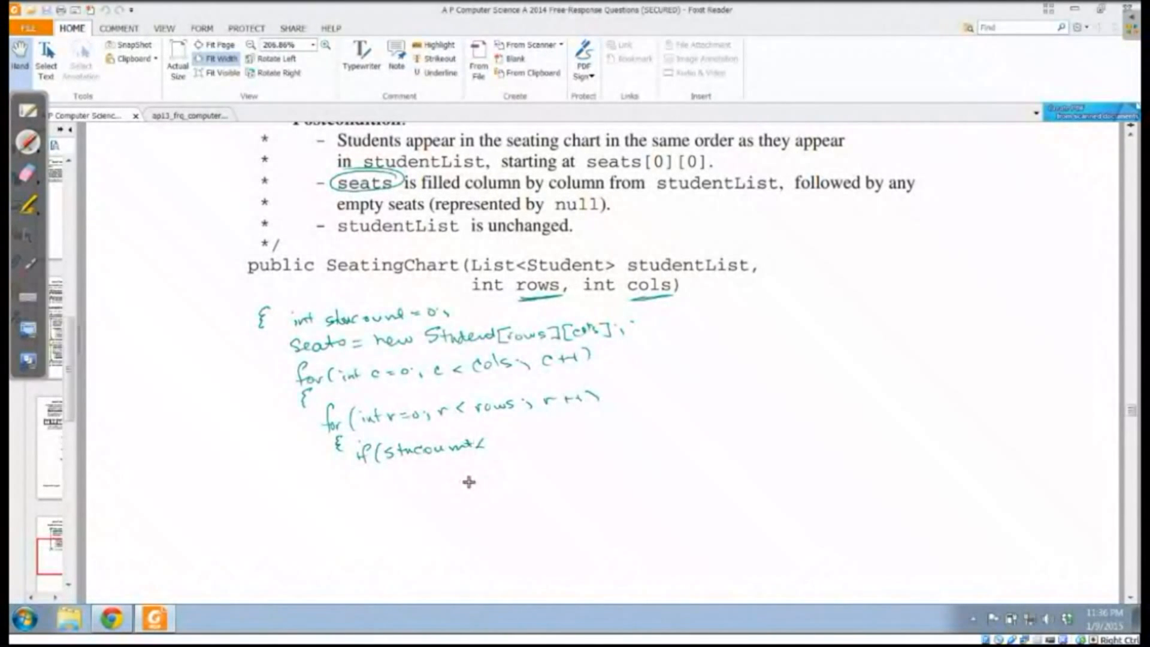
pyautogui.moveTo(484, 266)
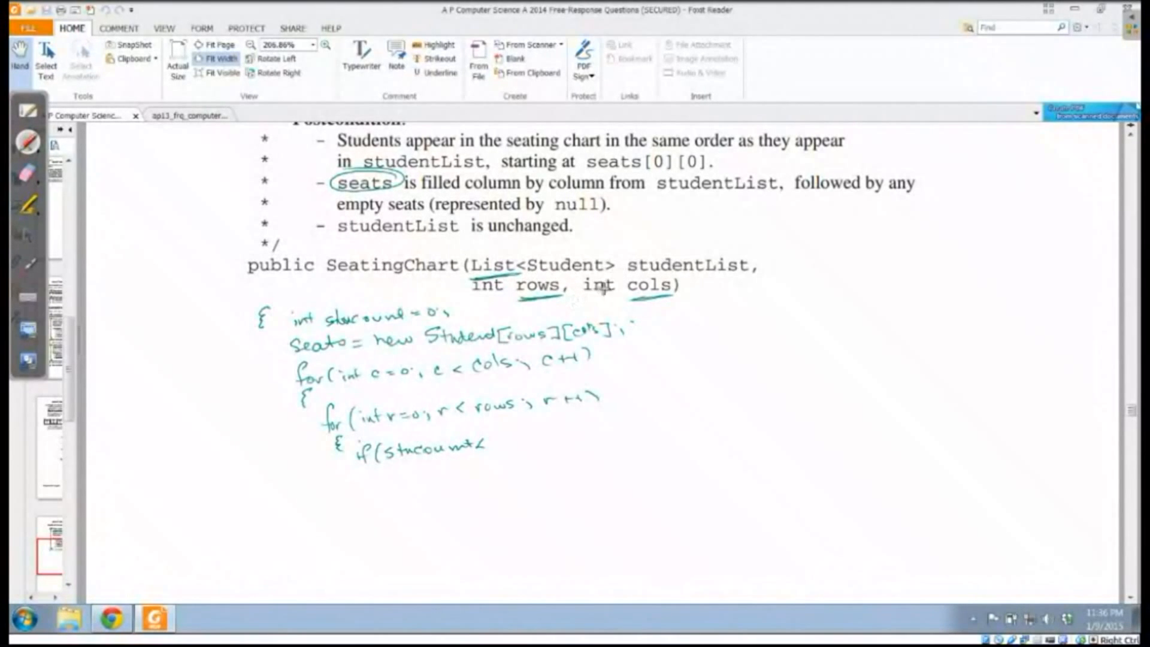
pyautogui.write('st')
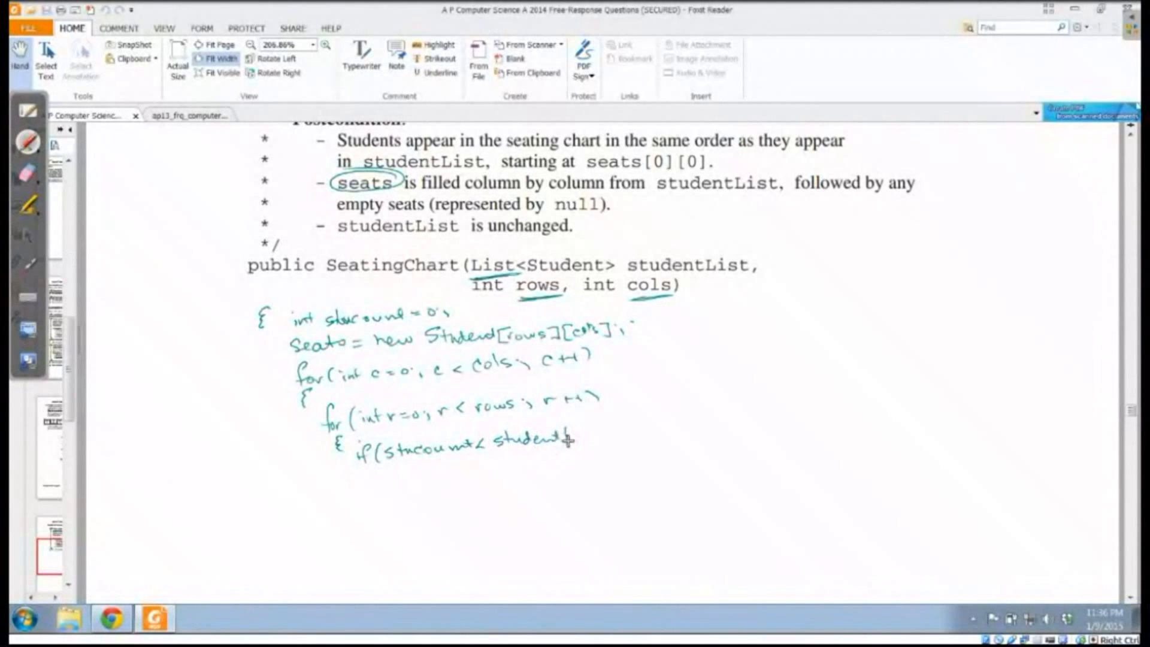
pyautogui.write('List.size())')
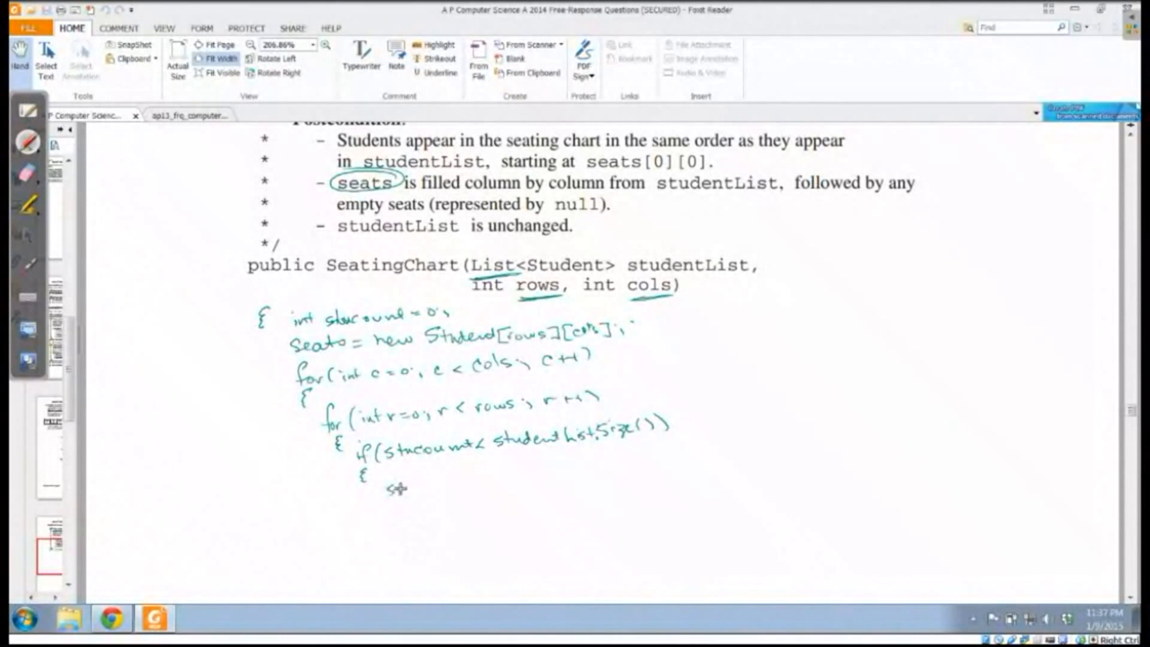
# - Handwrite 'seats[r][c] = studentList.get(stucount);' inside the if block
pyautogui.write('seats(')
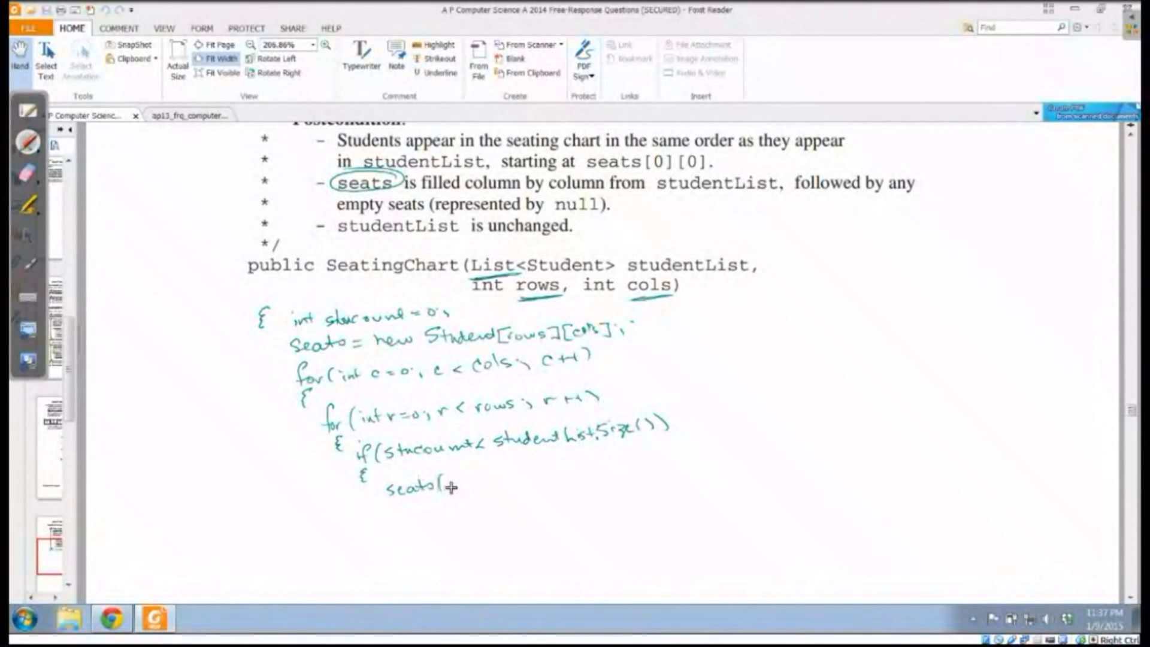
pyautogui.write('[r]')
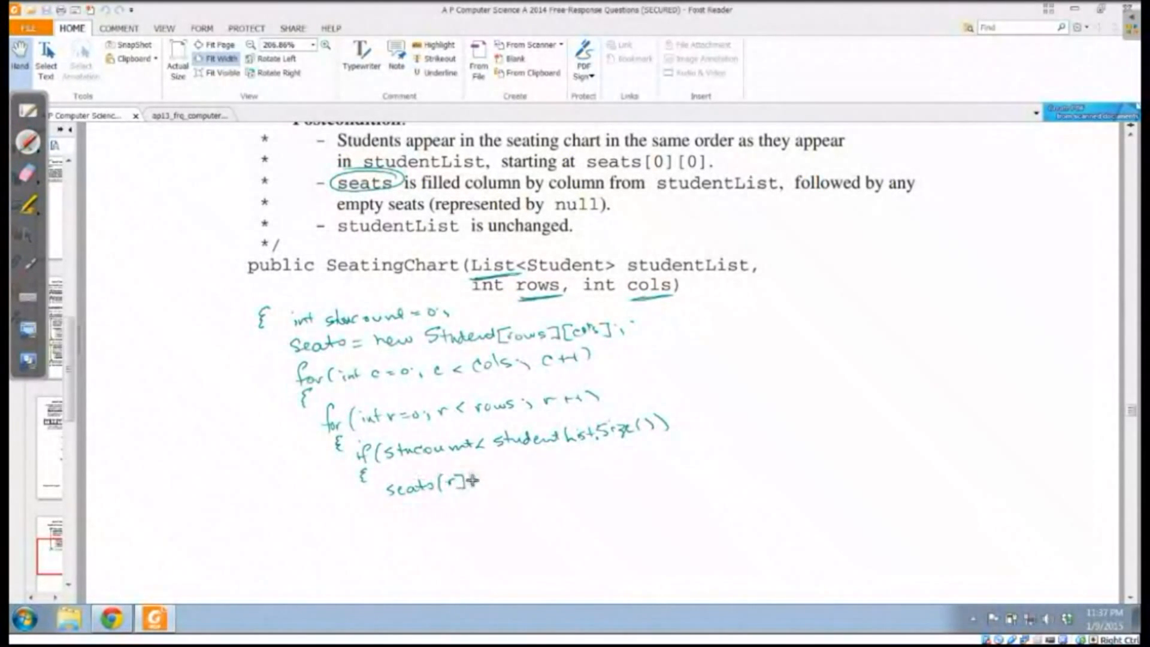
pyautogui.write('[c')
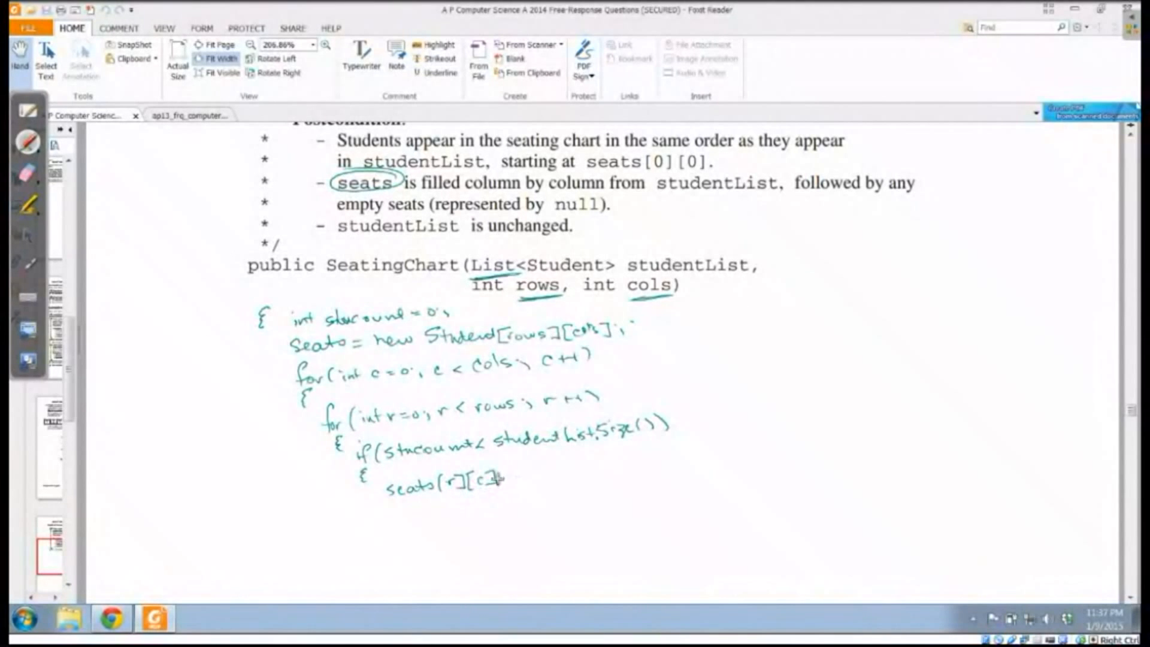
pyautogui.write('= student')
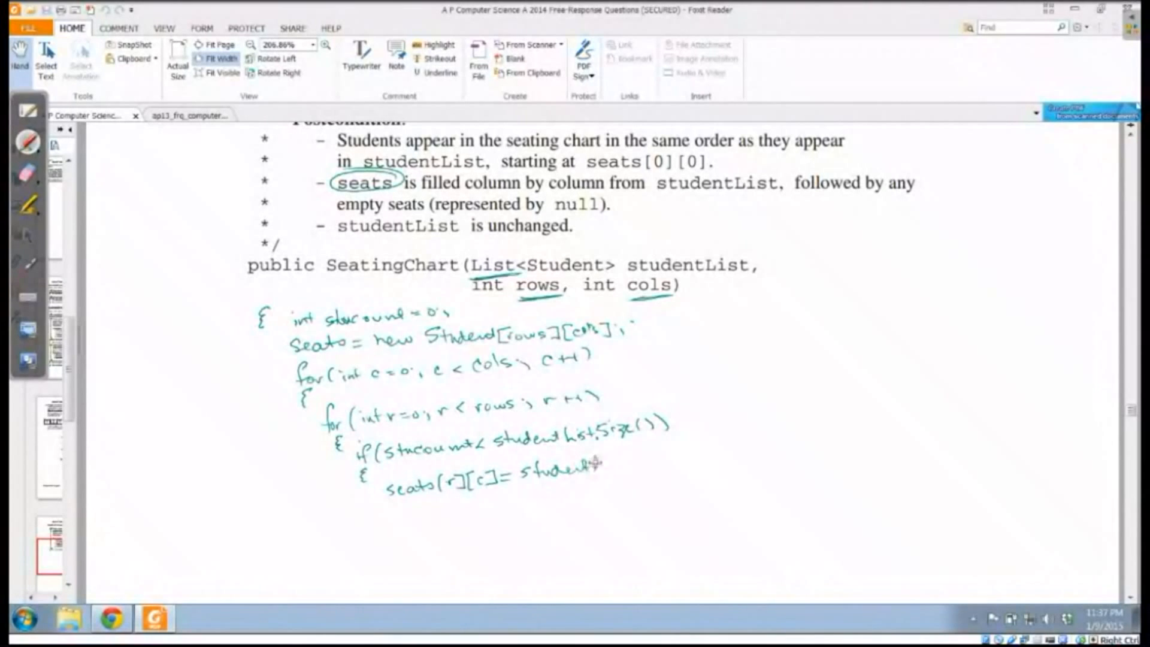
pyautogui.write('List.')
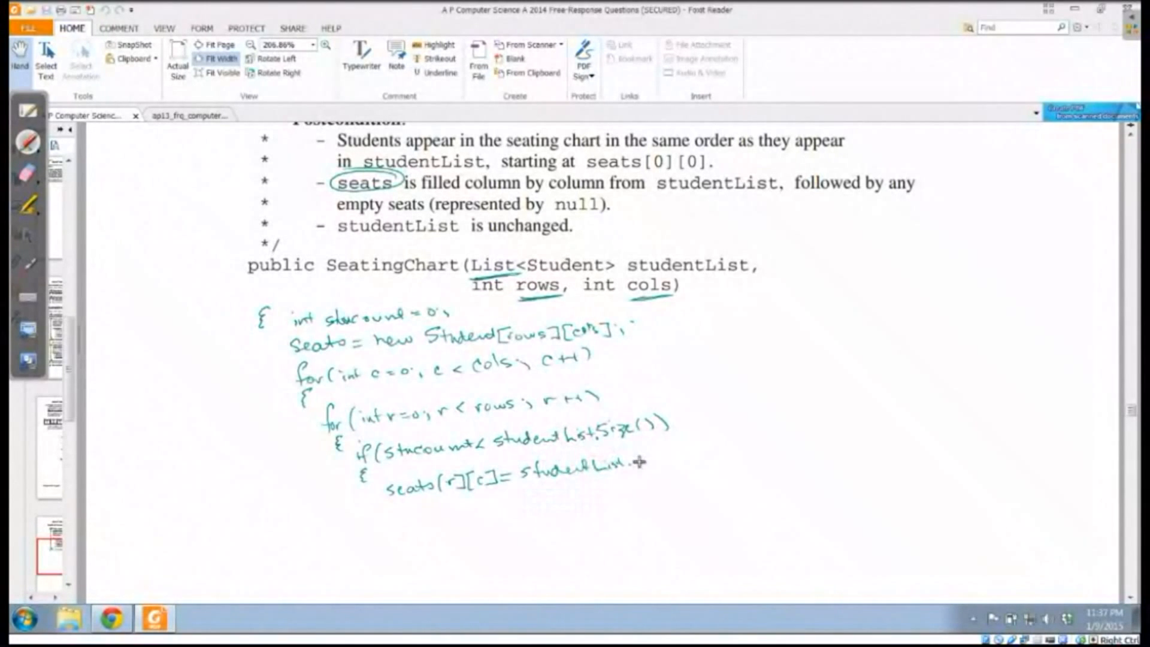
pyautogui.write('.get(')
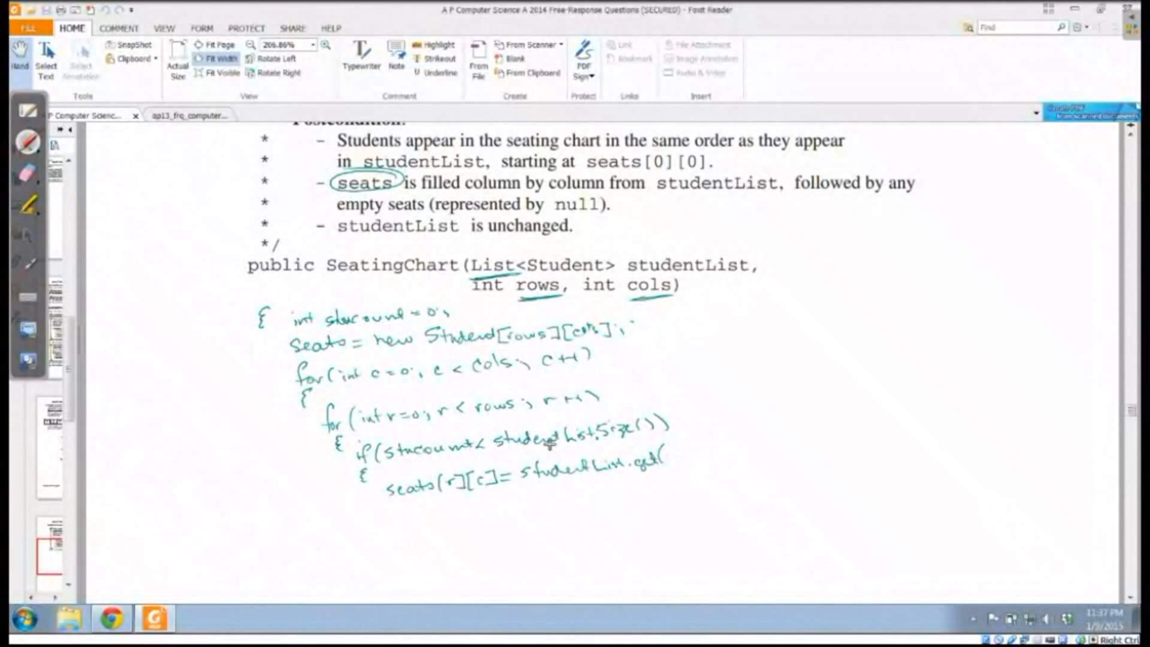
pyautogui.write('stucount);')
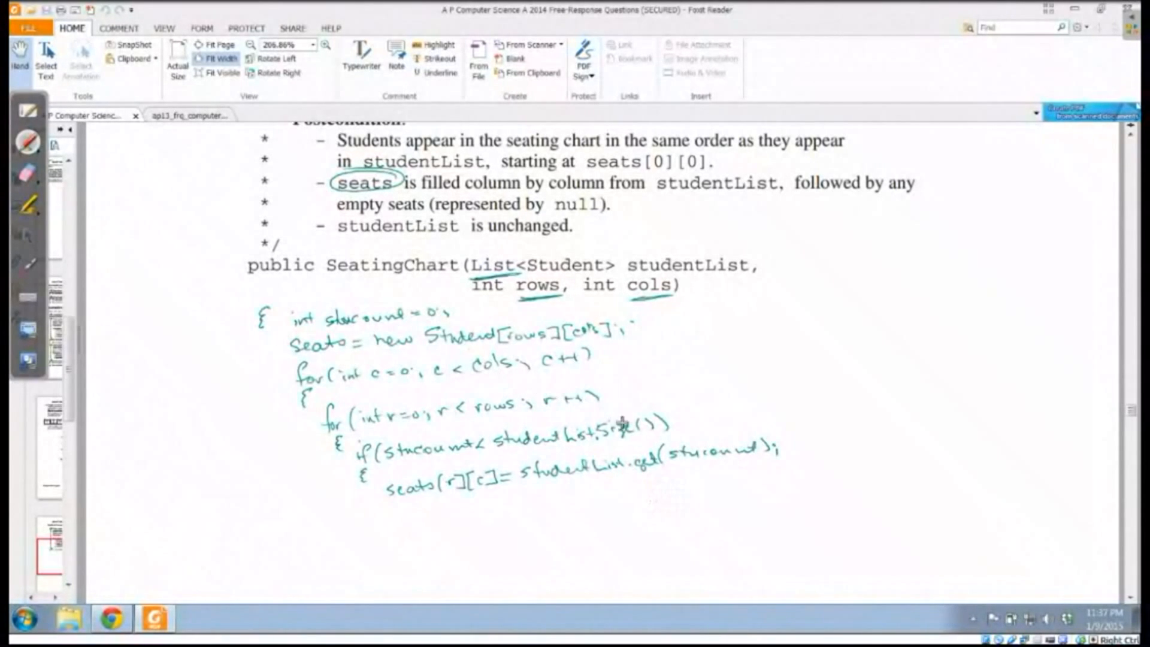
pyautogui.moveTo(719, 464)
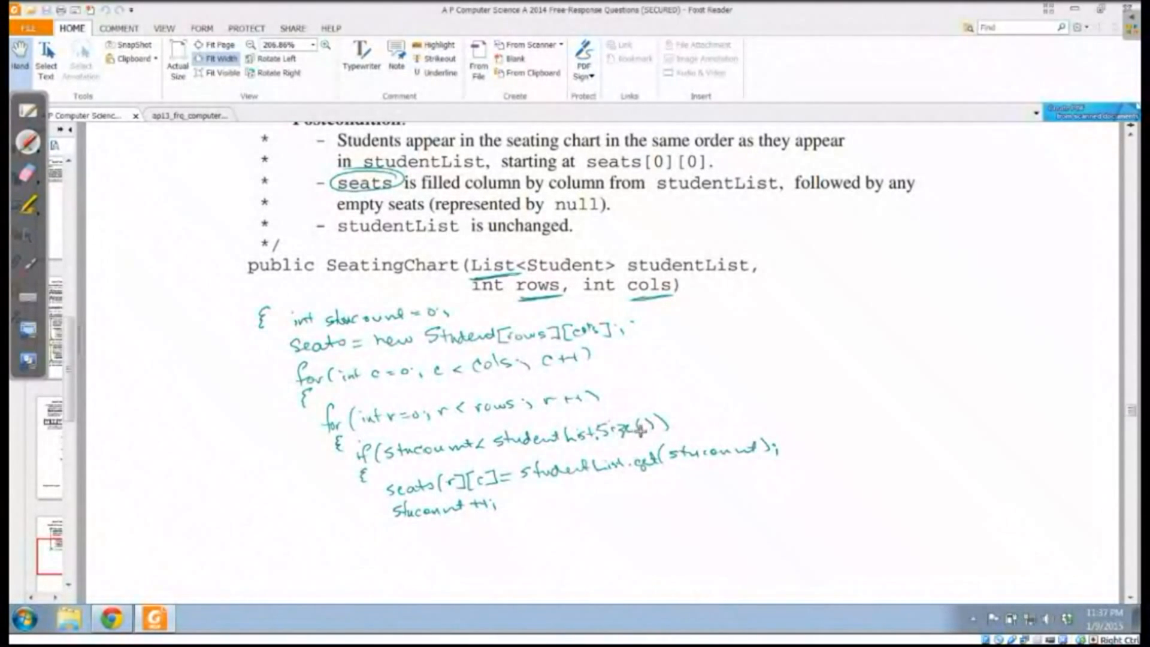
pyautogui.moveTo(703, 468)
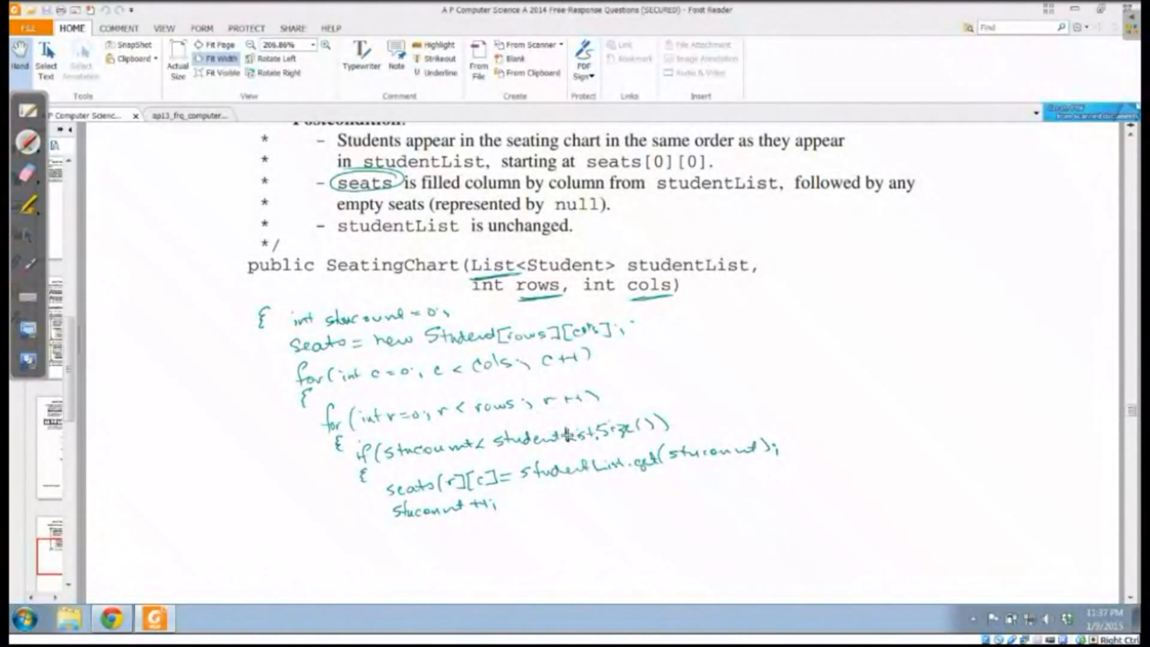
pyautogui.moveTo(722, 466)
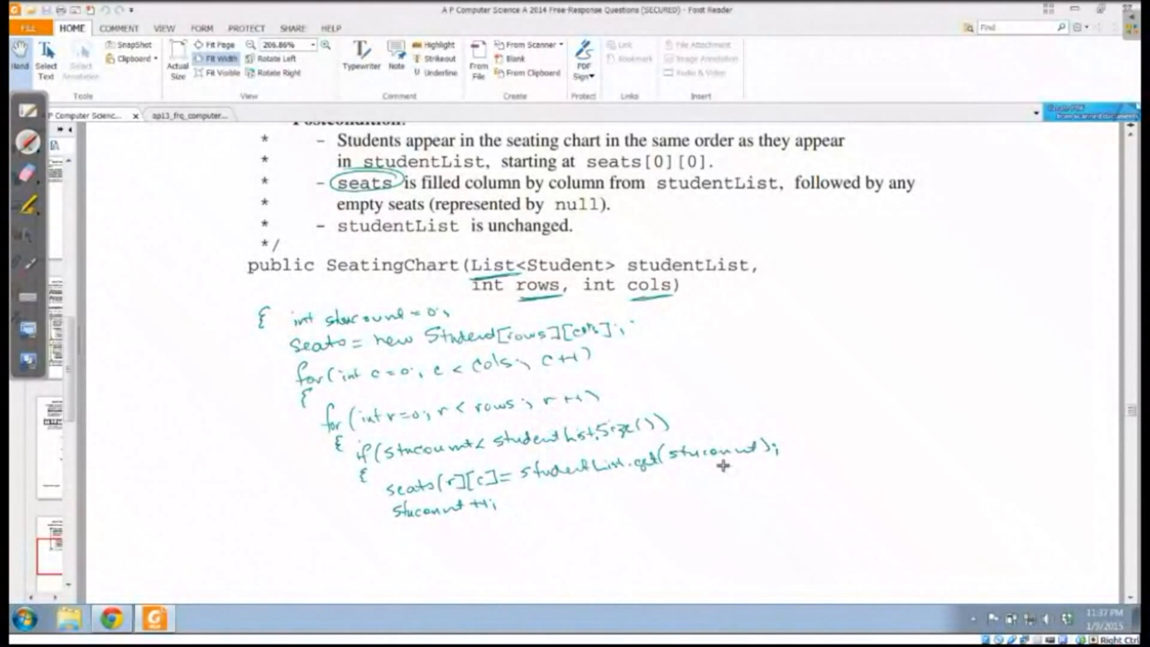
pyautogui.moveTo(445, 490)
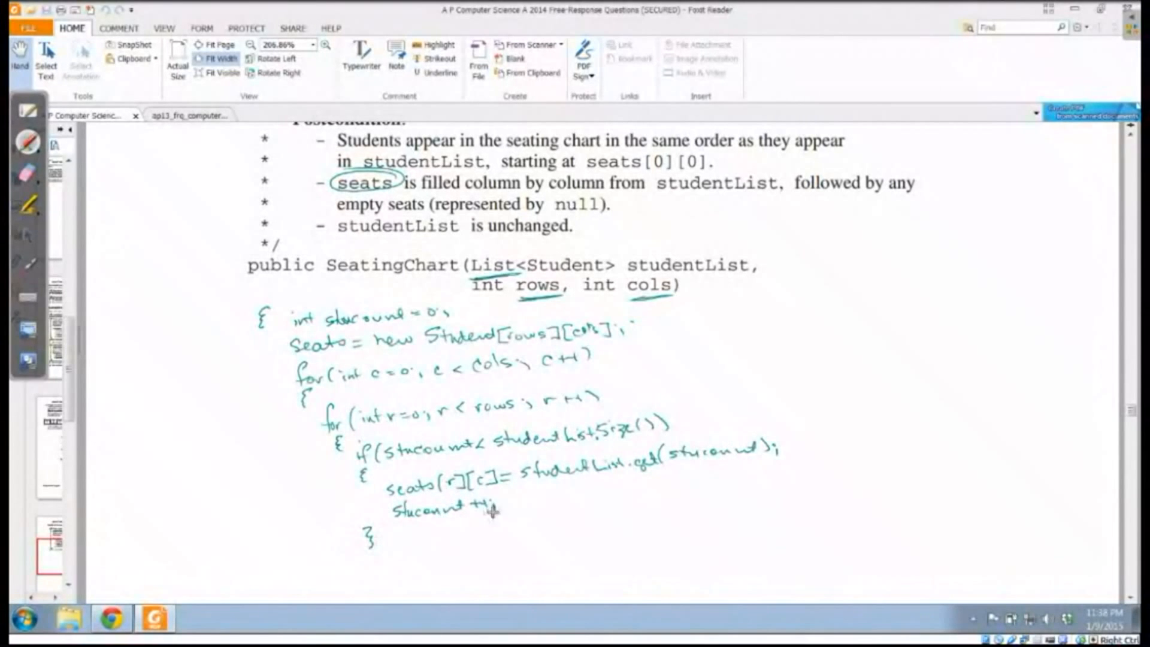
pyautogui.moveTo(663, 431)
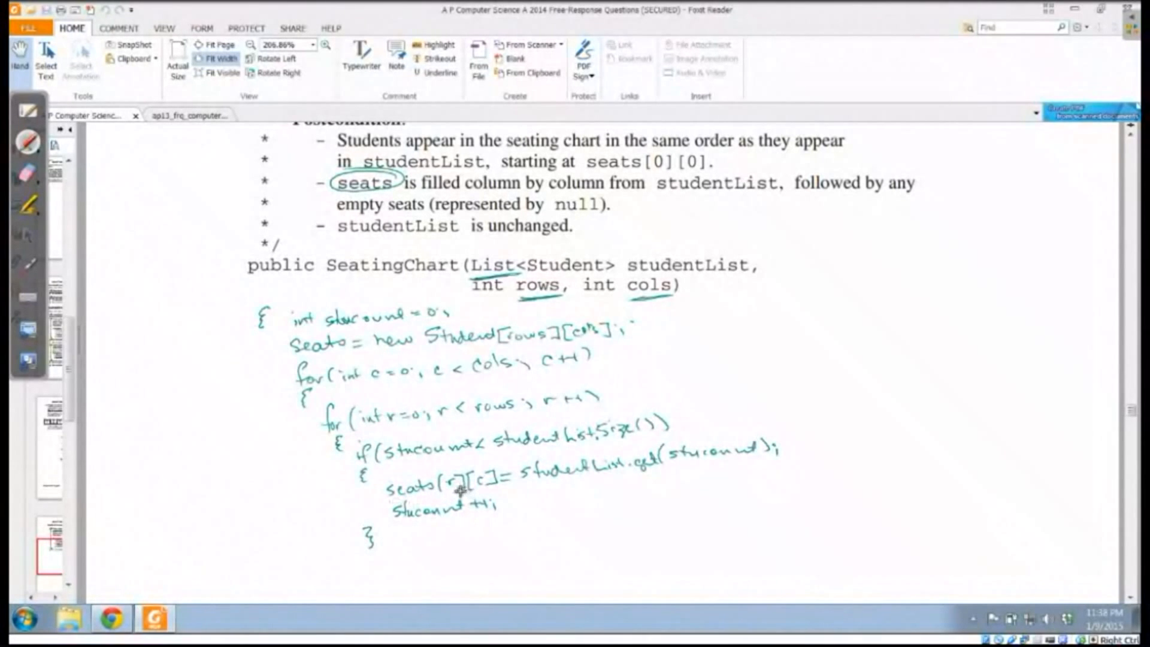
pyautogui.moveTo(321, 352)
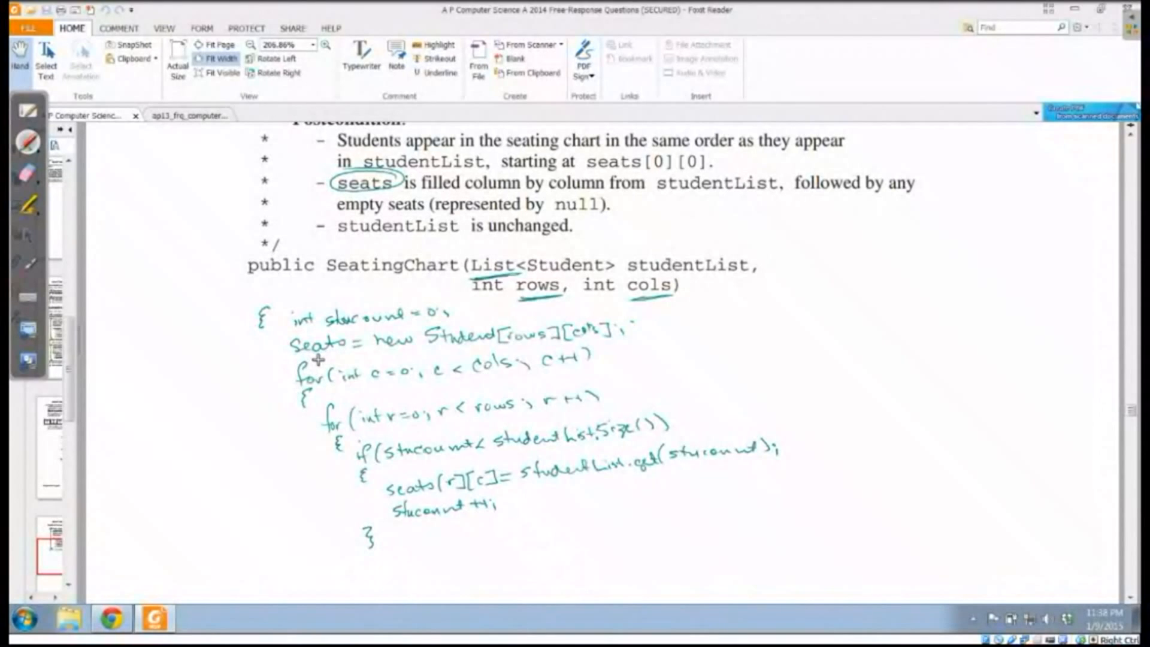
pyautogui.moveTo(466, 600)
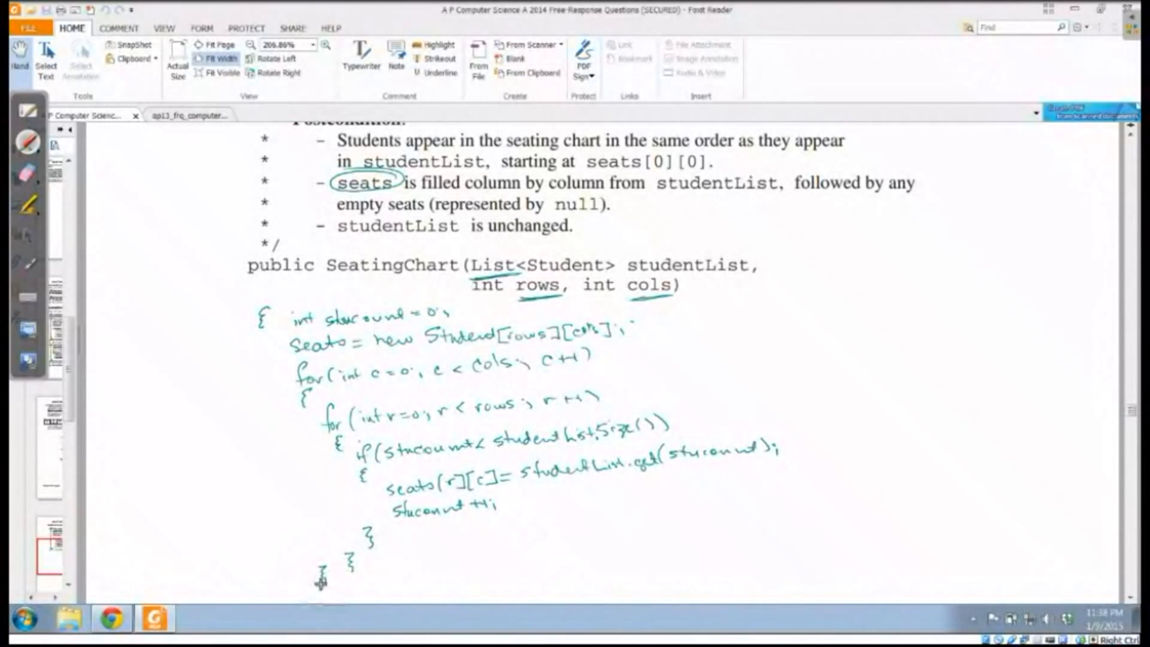
# - Ink the closing braces for the if, both for loops and the constructor
pyautogui.click(290, 587)
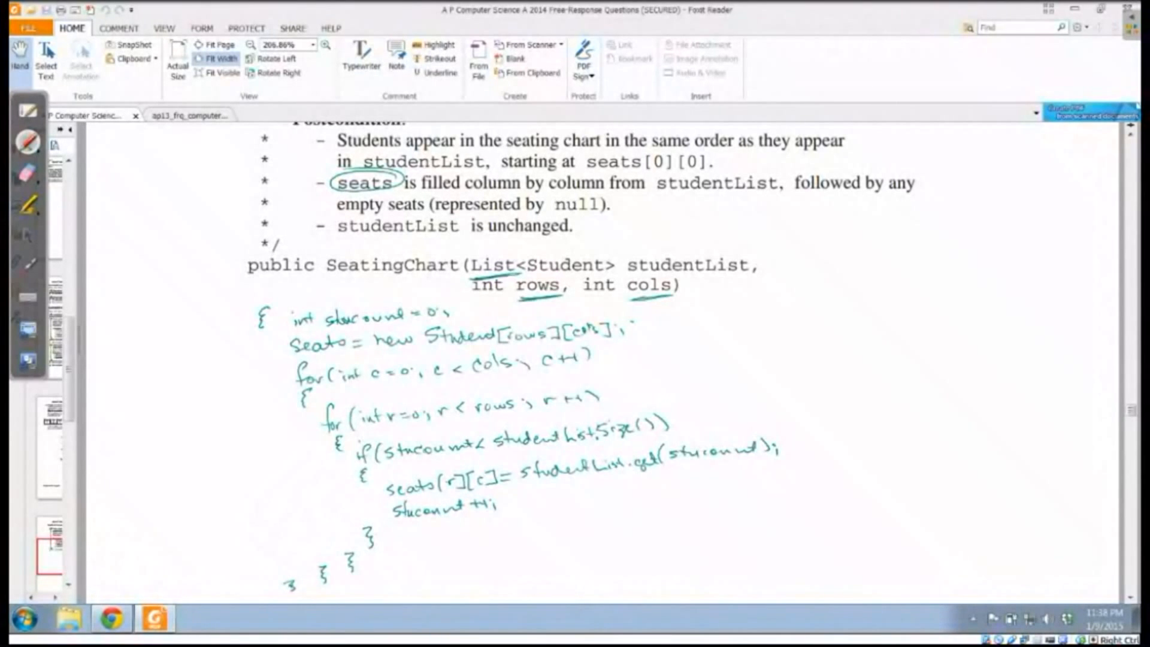
pyautogui.moveTo(780, 279)
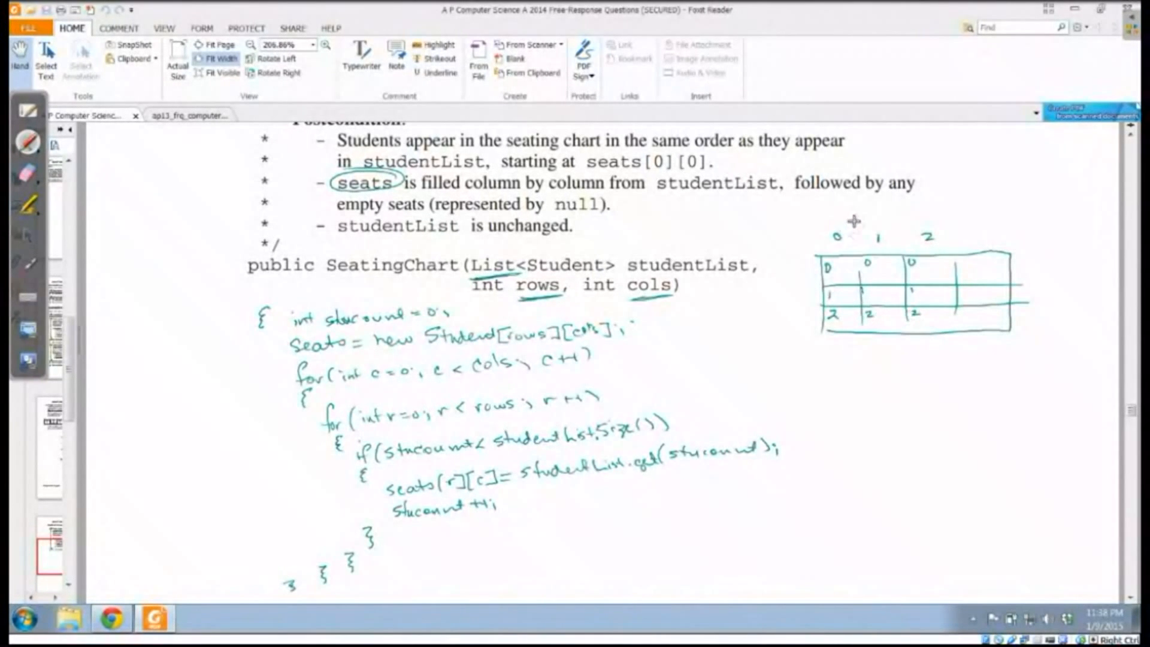
# - Draw an arrow across the matrix's column indices and label the outer loop col
pyautogui.moveTo(832, 221); pyautogui.dragTo(994, 224)
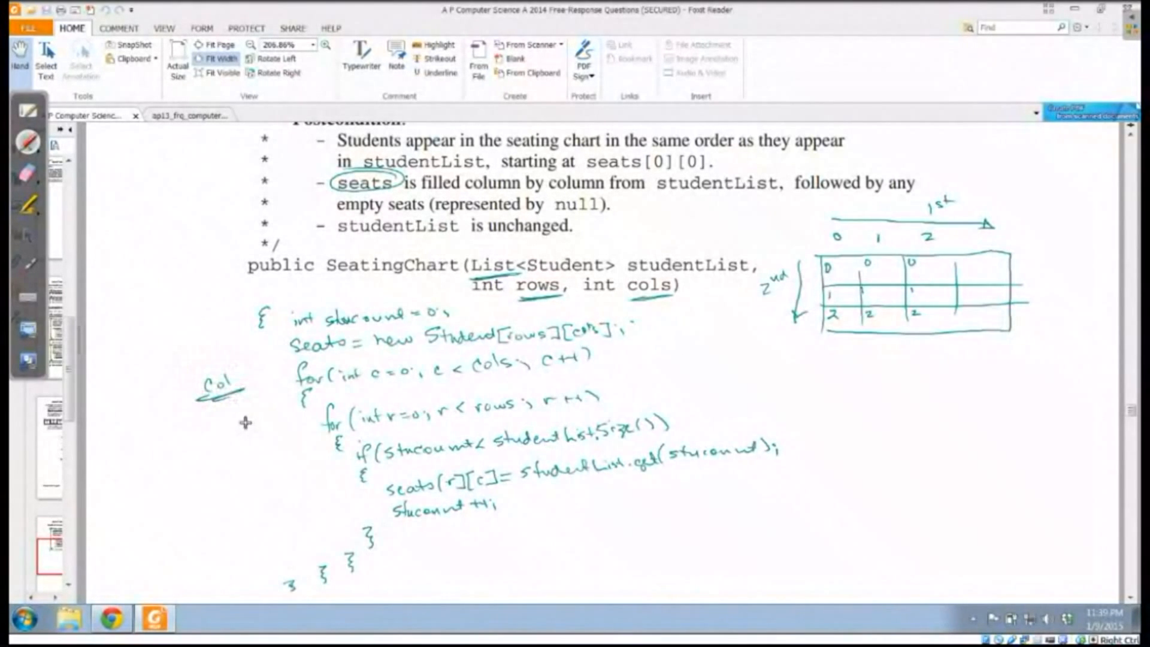
pyautogui.moveTo(241, 417); pyautogui.dragTo(287, 439)
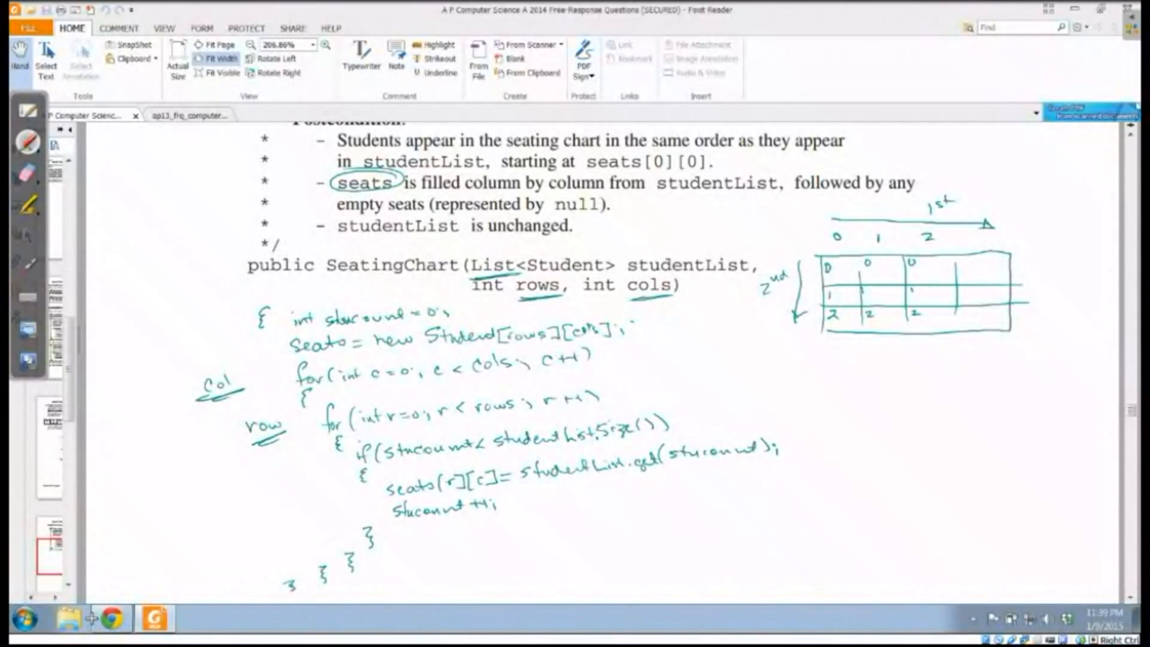
pyautogui.moveTo(245, 209)
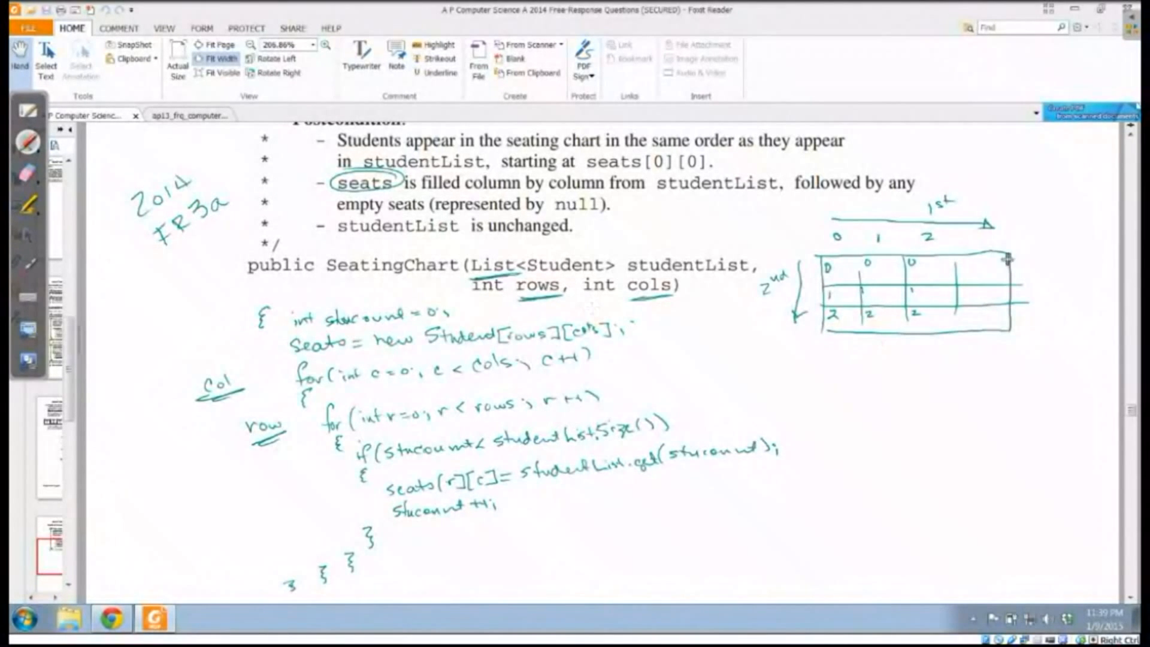
pyautogui.moveTo(906, 287)
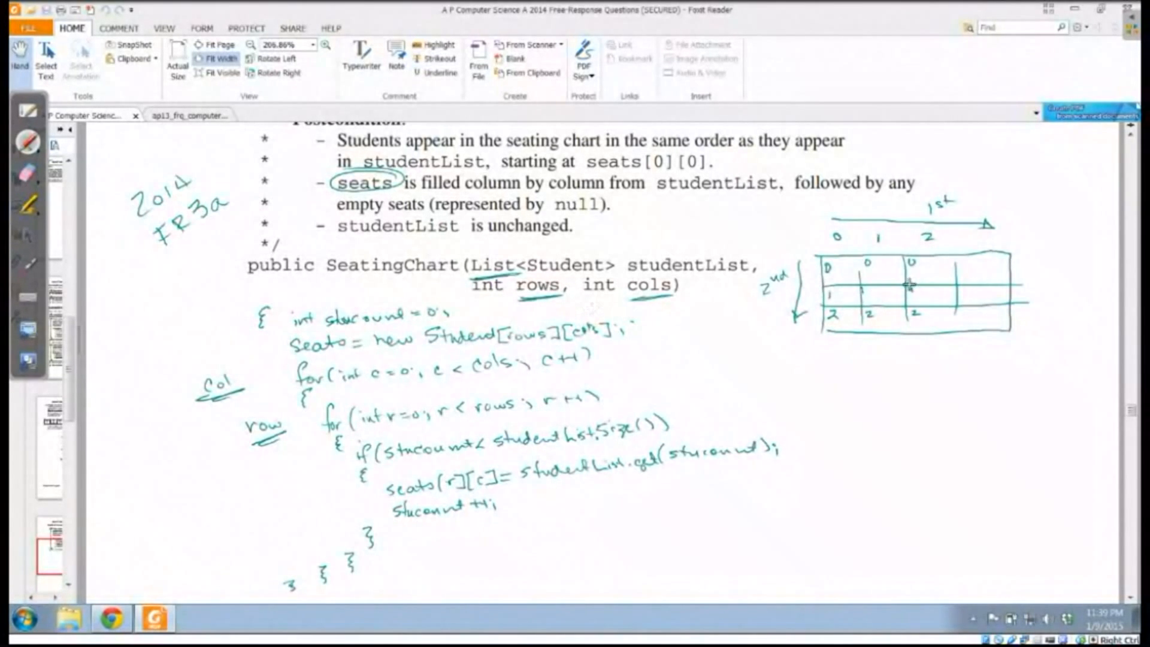
pyautogui.moveTo(953, 285)
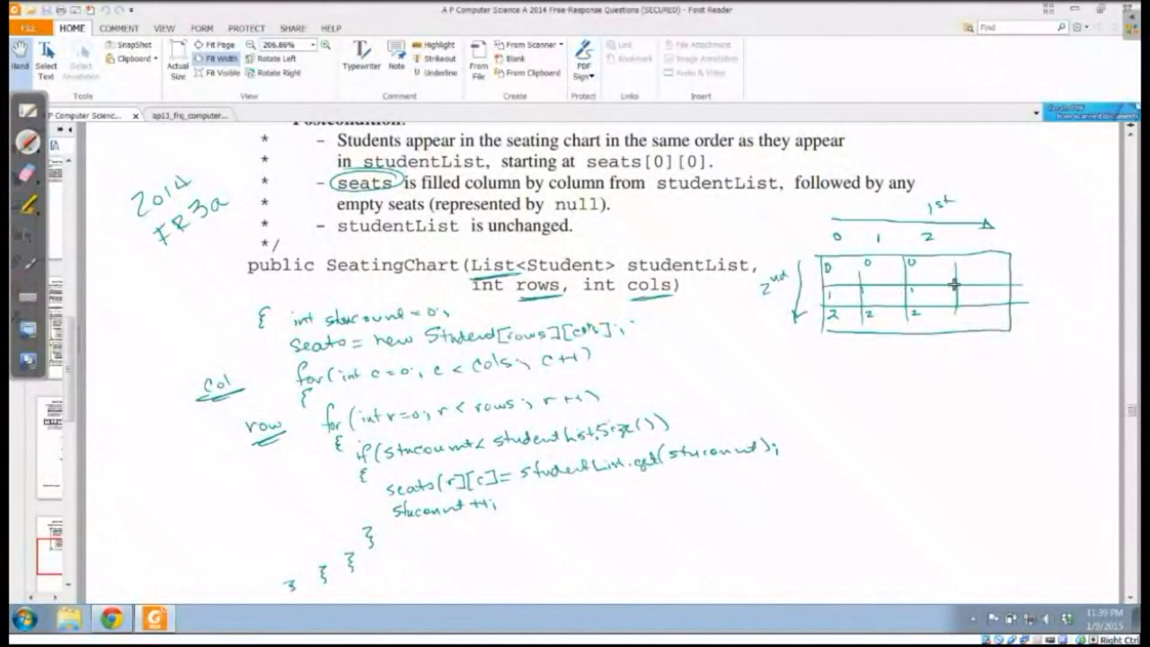